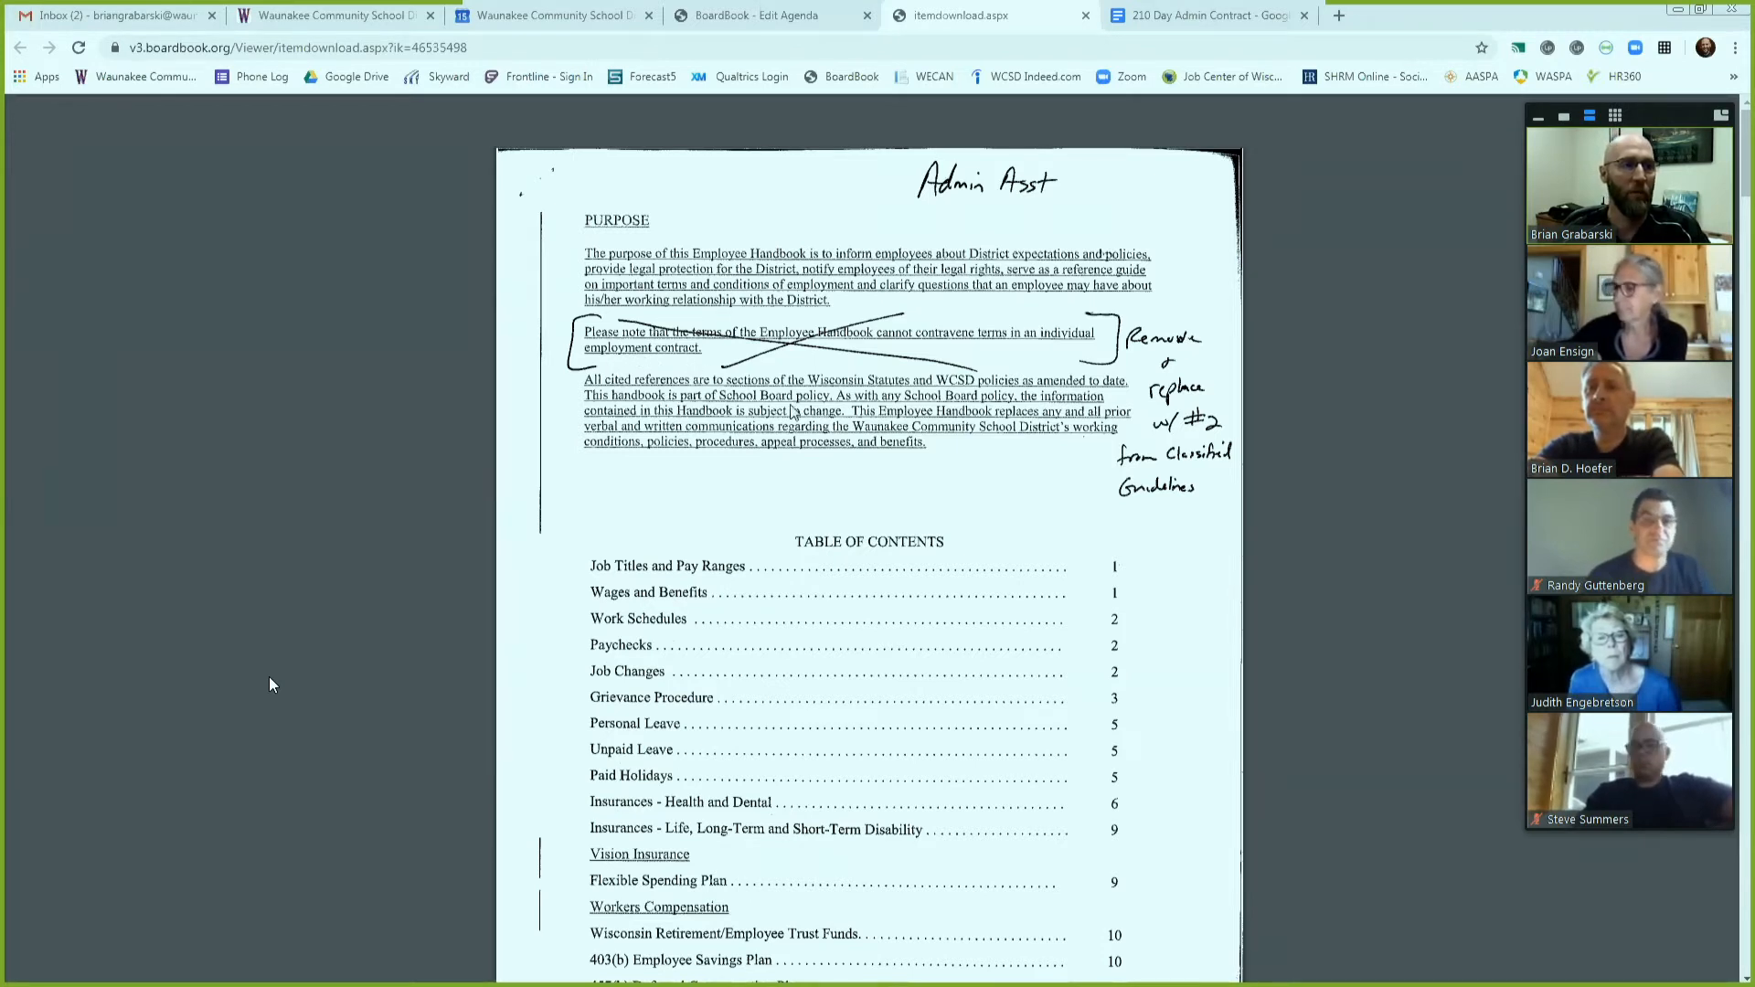
mouse_move(1007, 371)
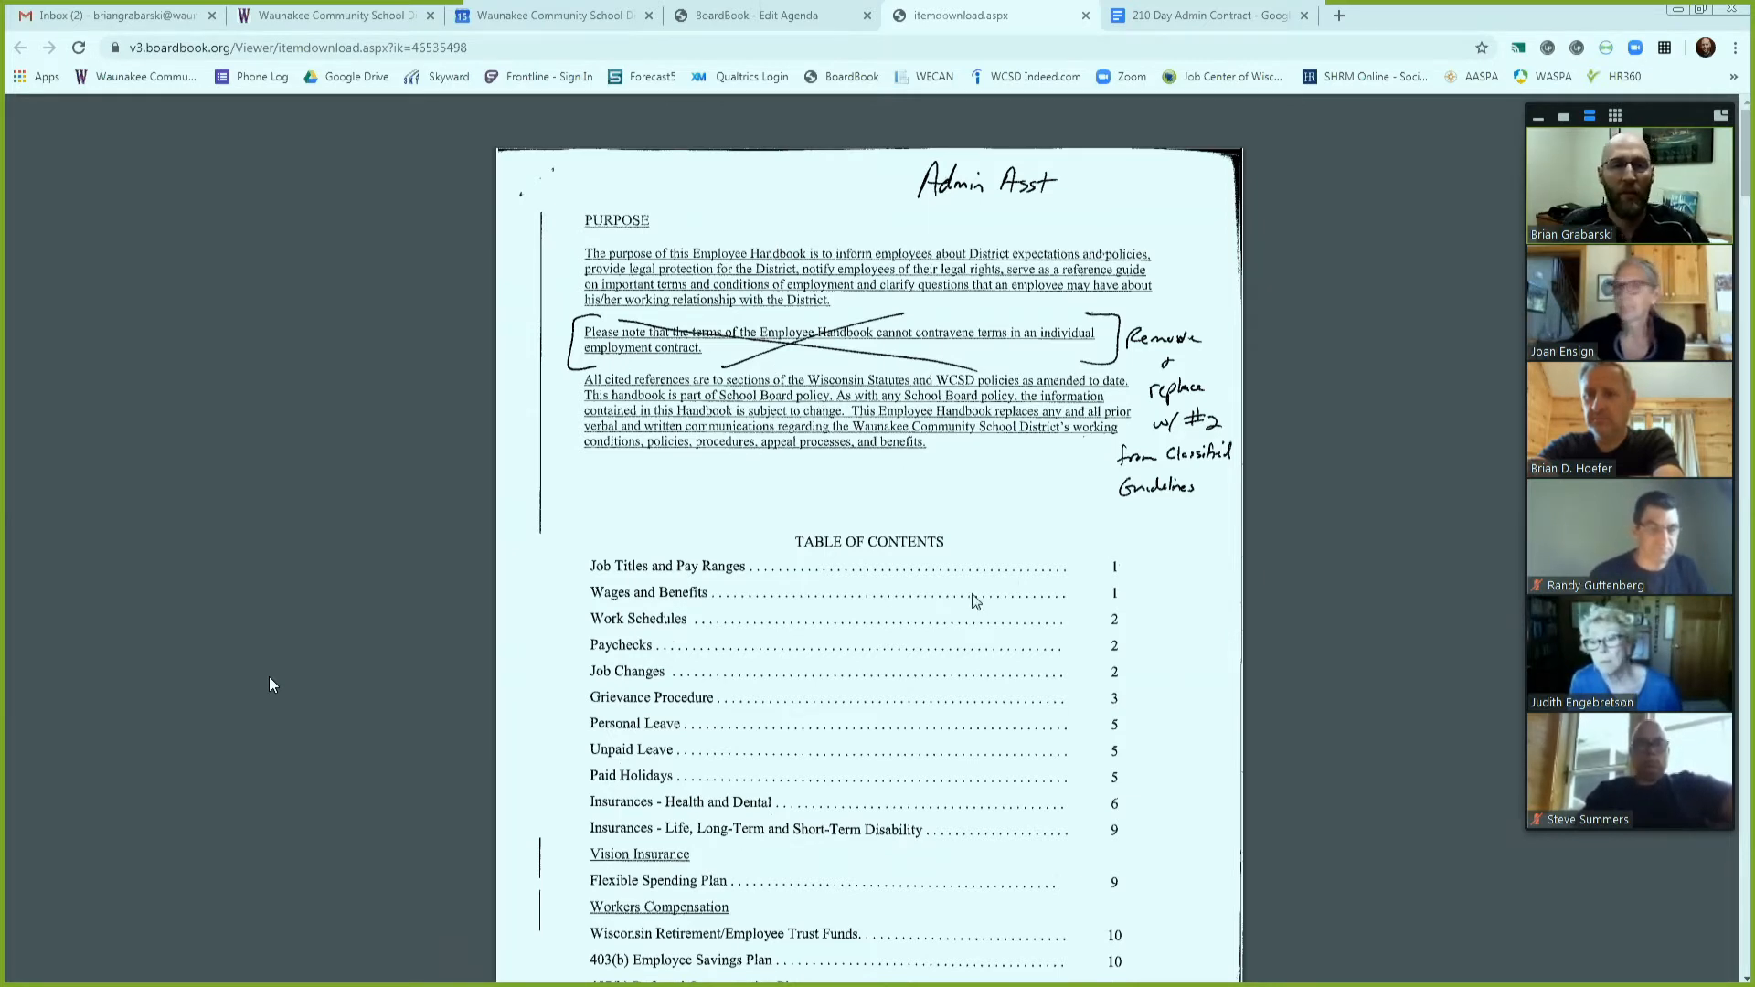
mouse_move(949, 578)
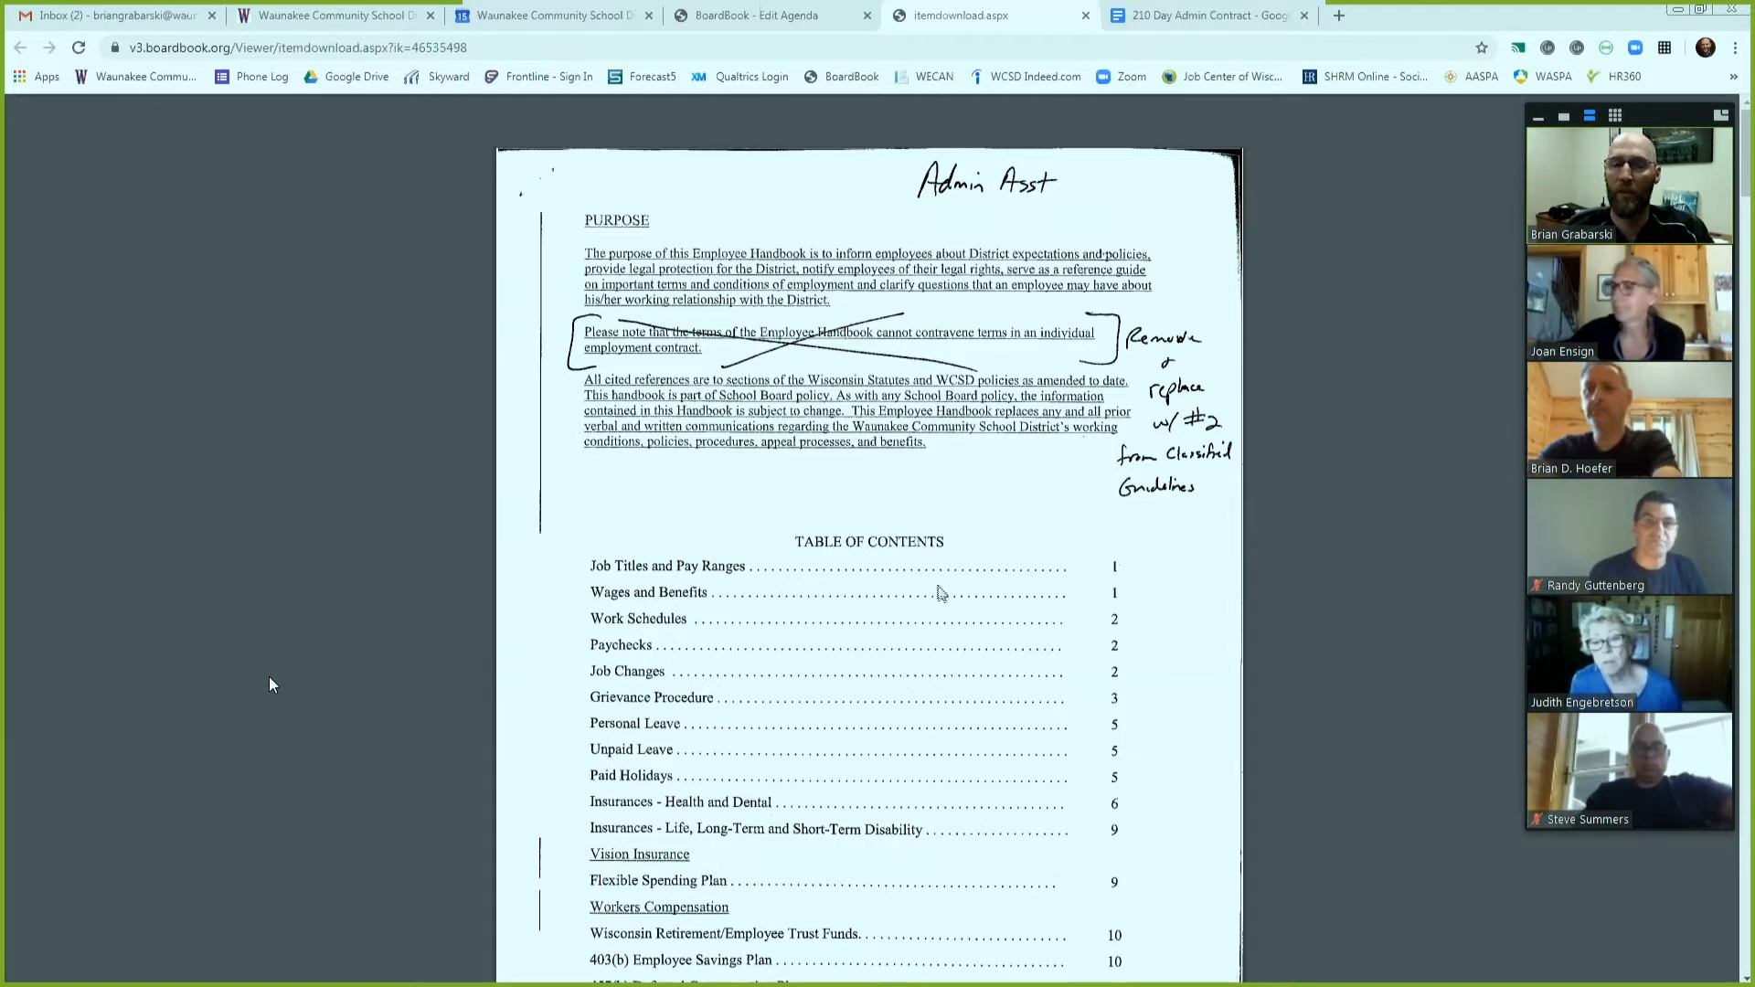
mouse_move(925, 570)
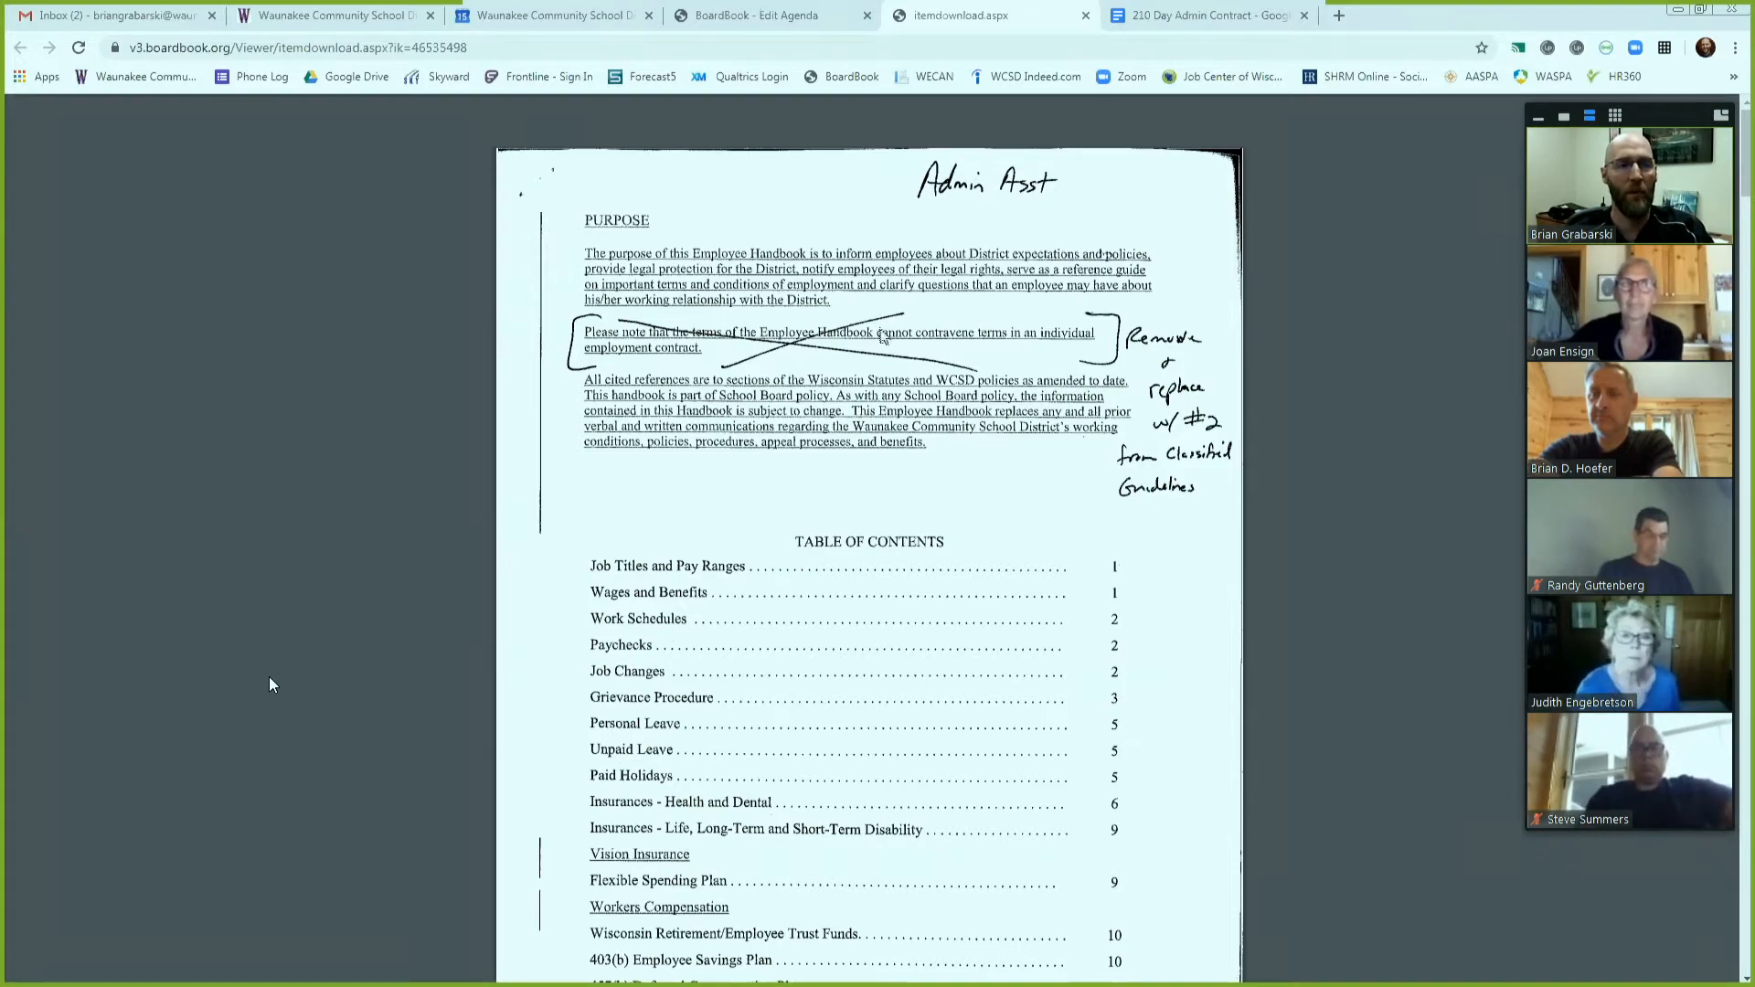
- Scroll to the second Purpose page with three numbered paragraphs and paragraph 2 starred
scroll("down", 3)
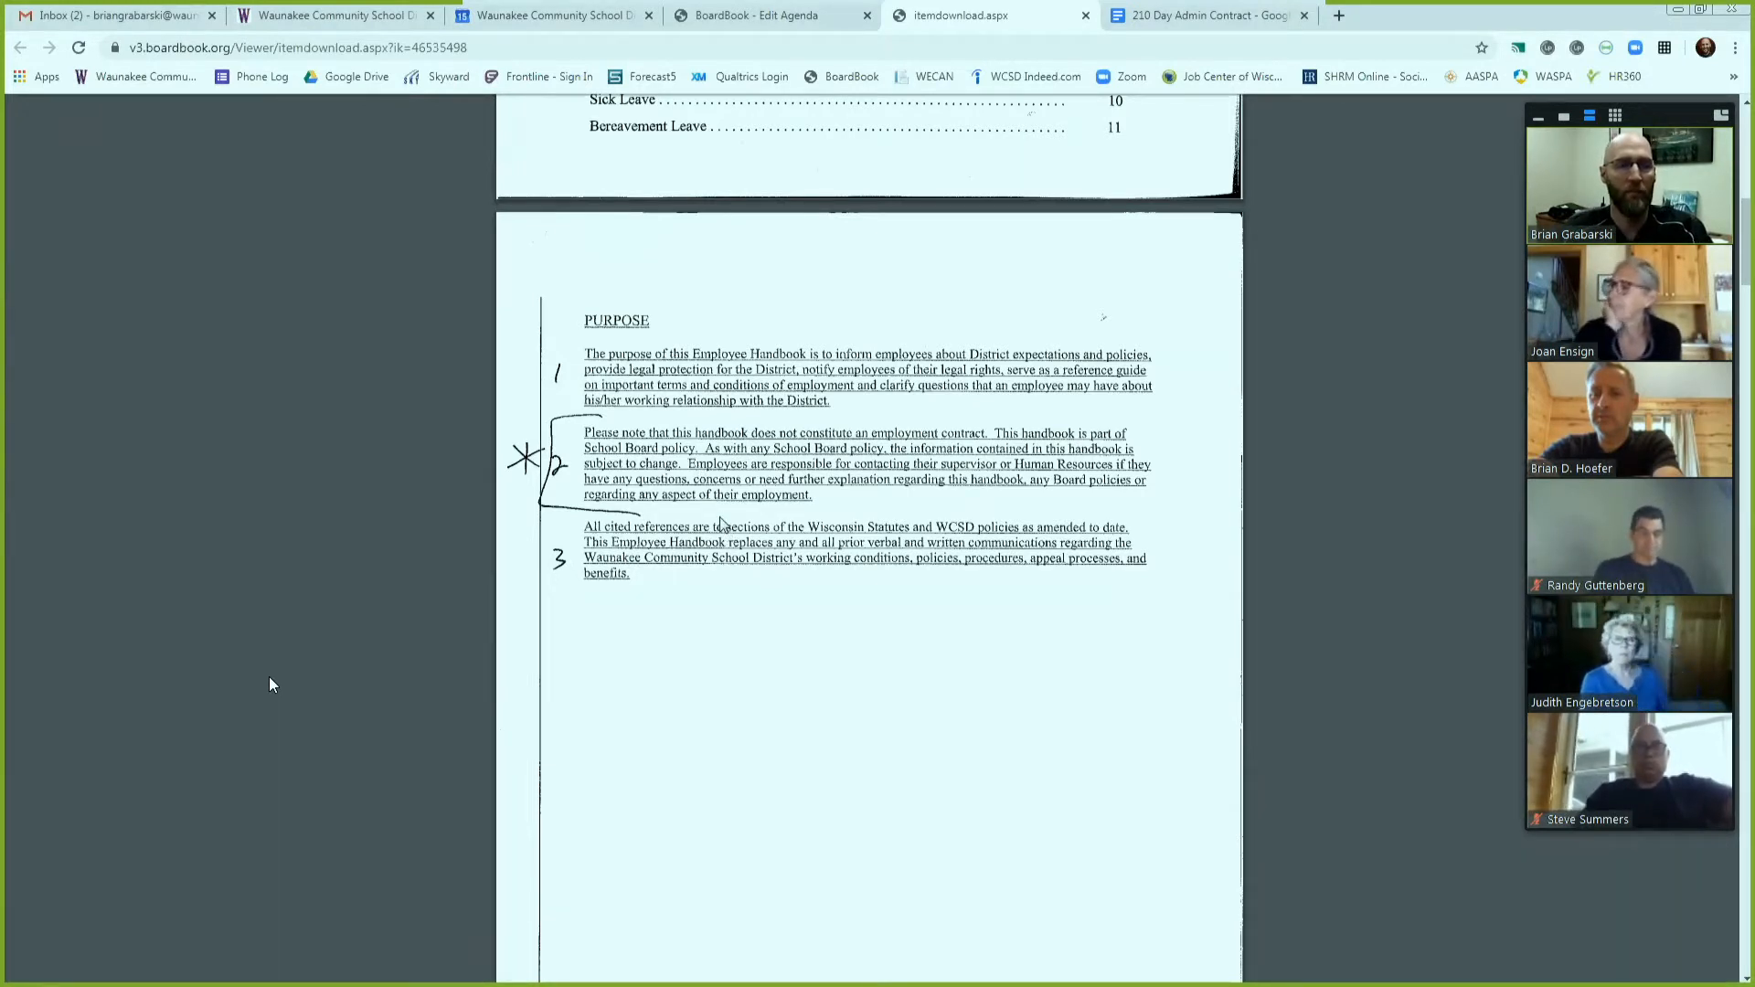
mouse_move(713, 512)
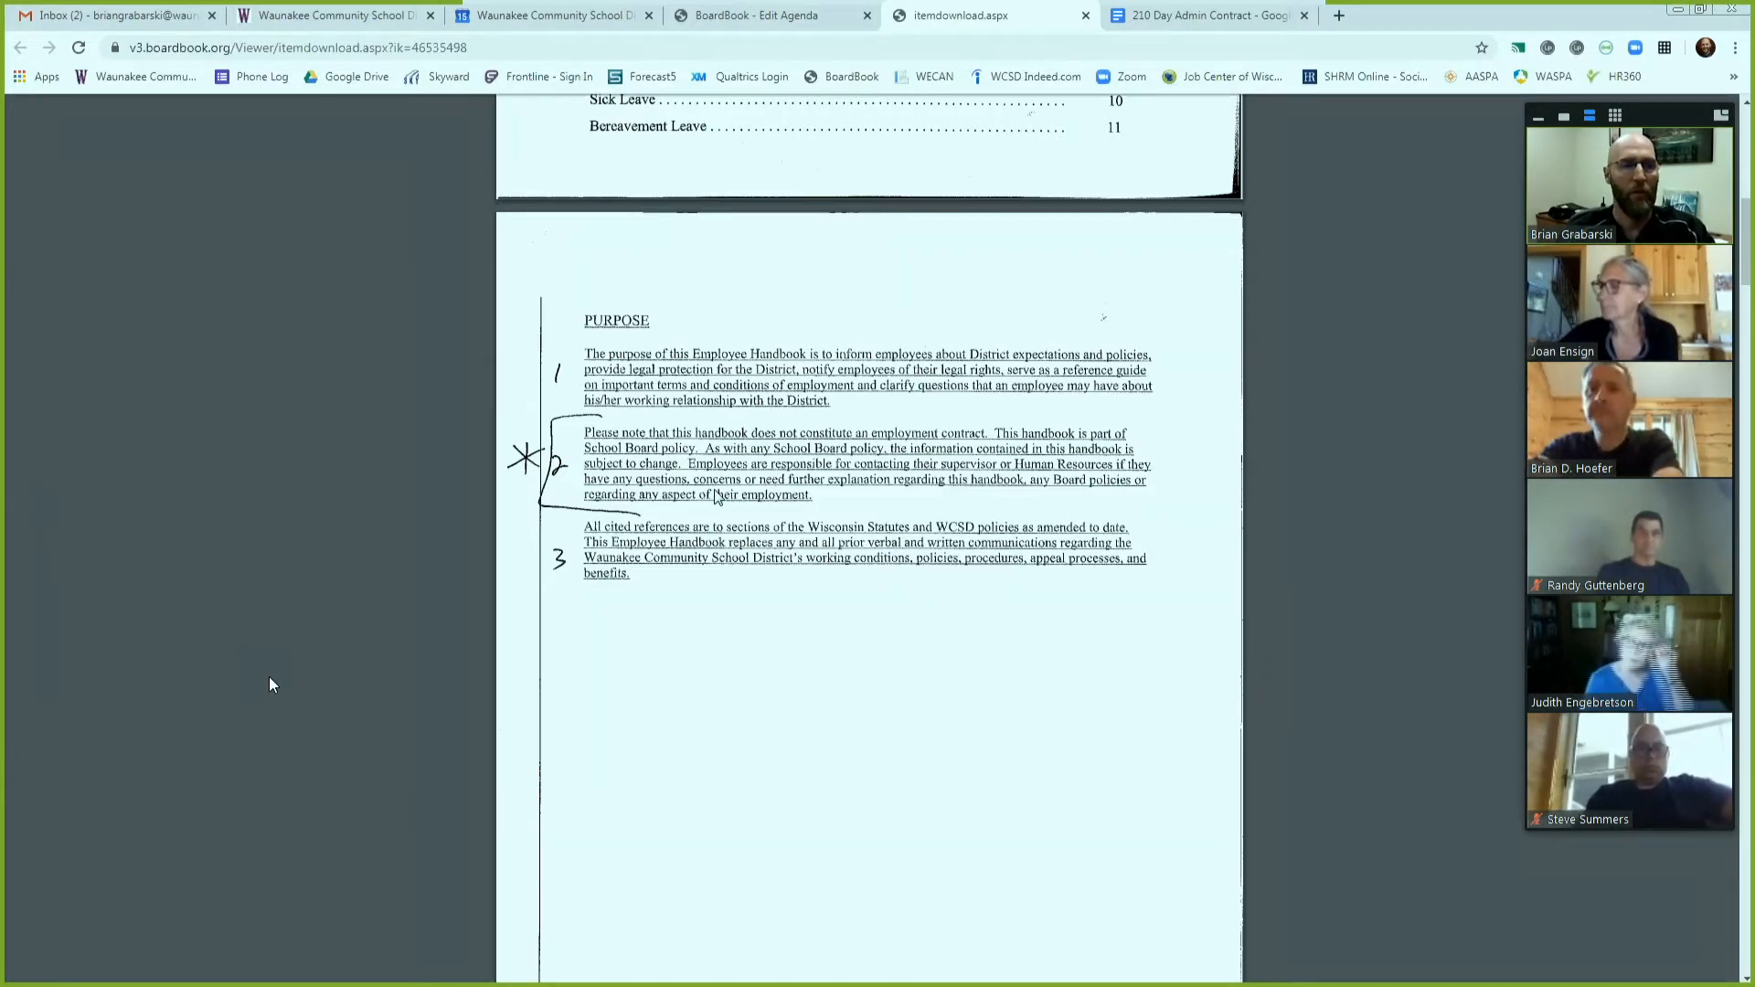
- Scroll past the Teacher Part VIII Compensation salary schedule to where Admin Support begins
scroll("down", 3)
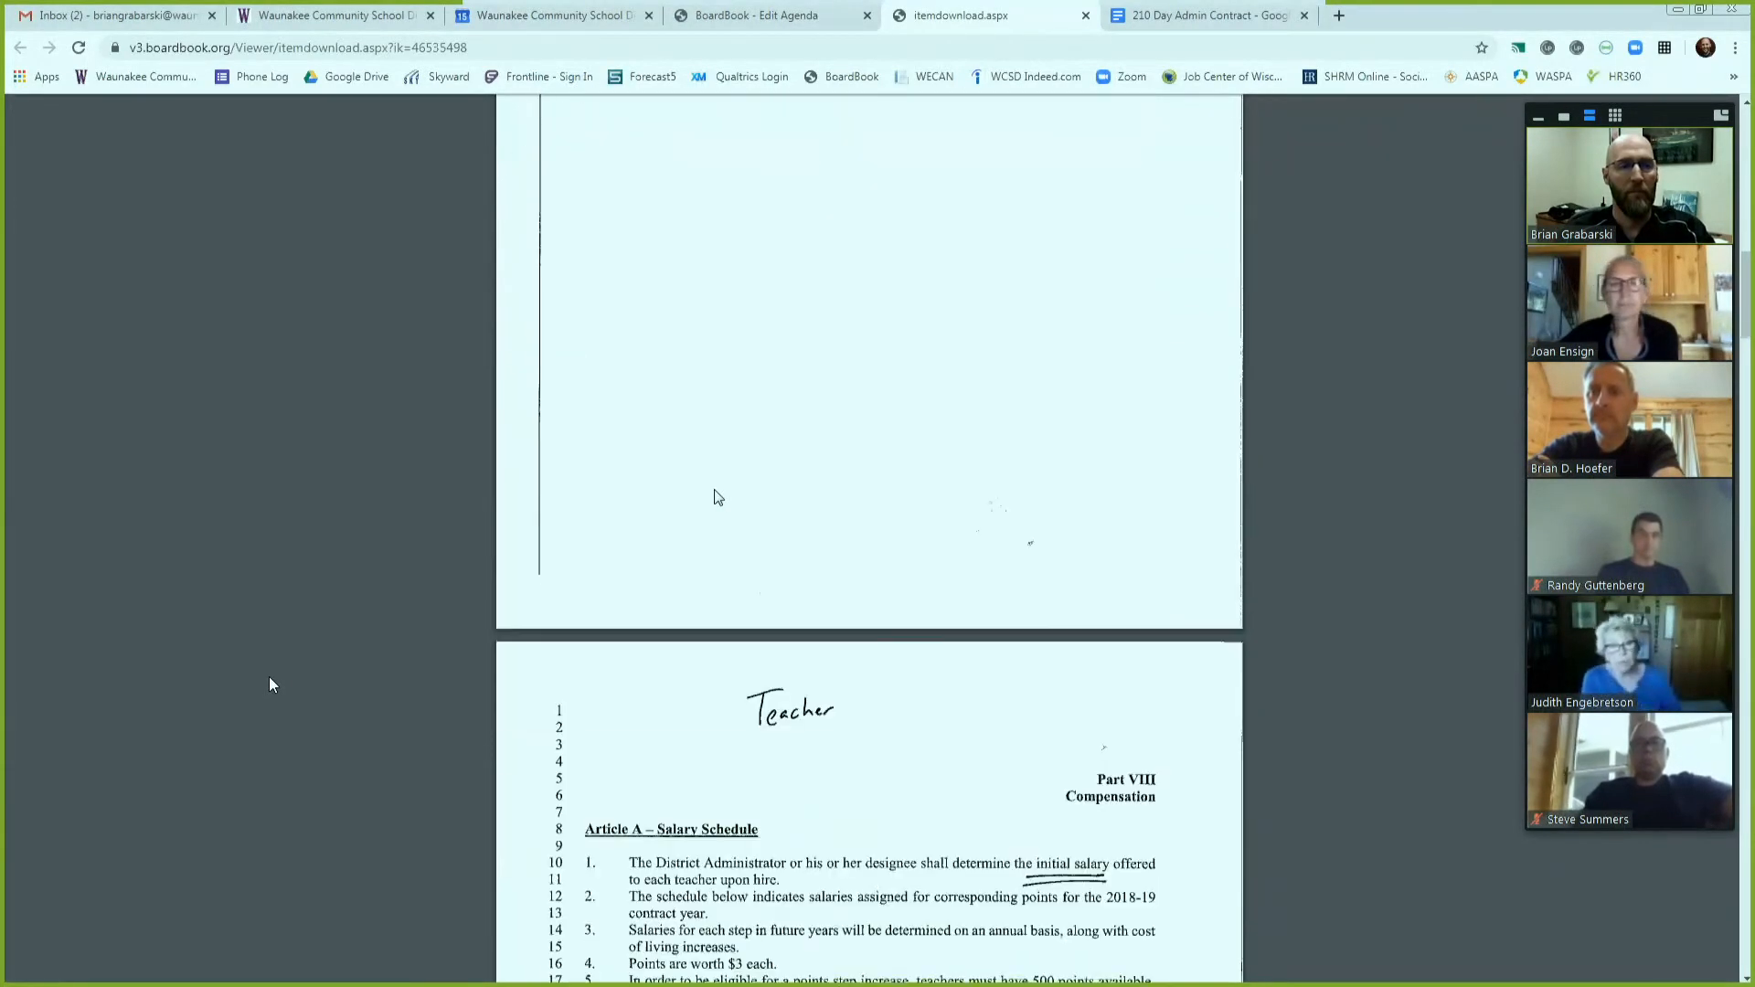
scroll("down", 3)
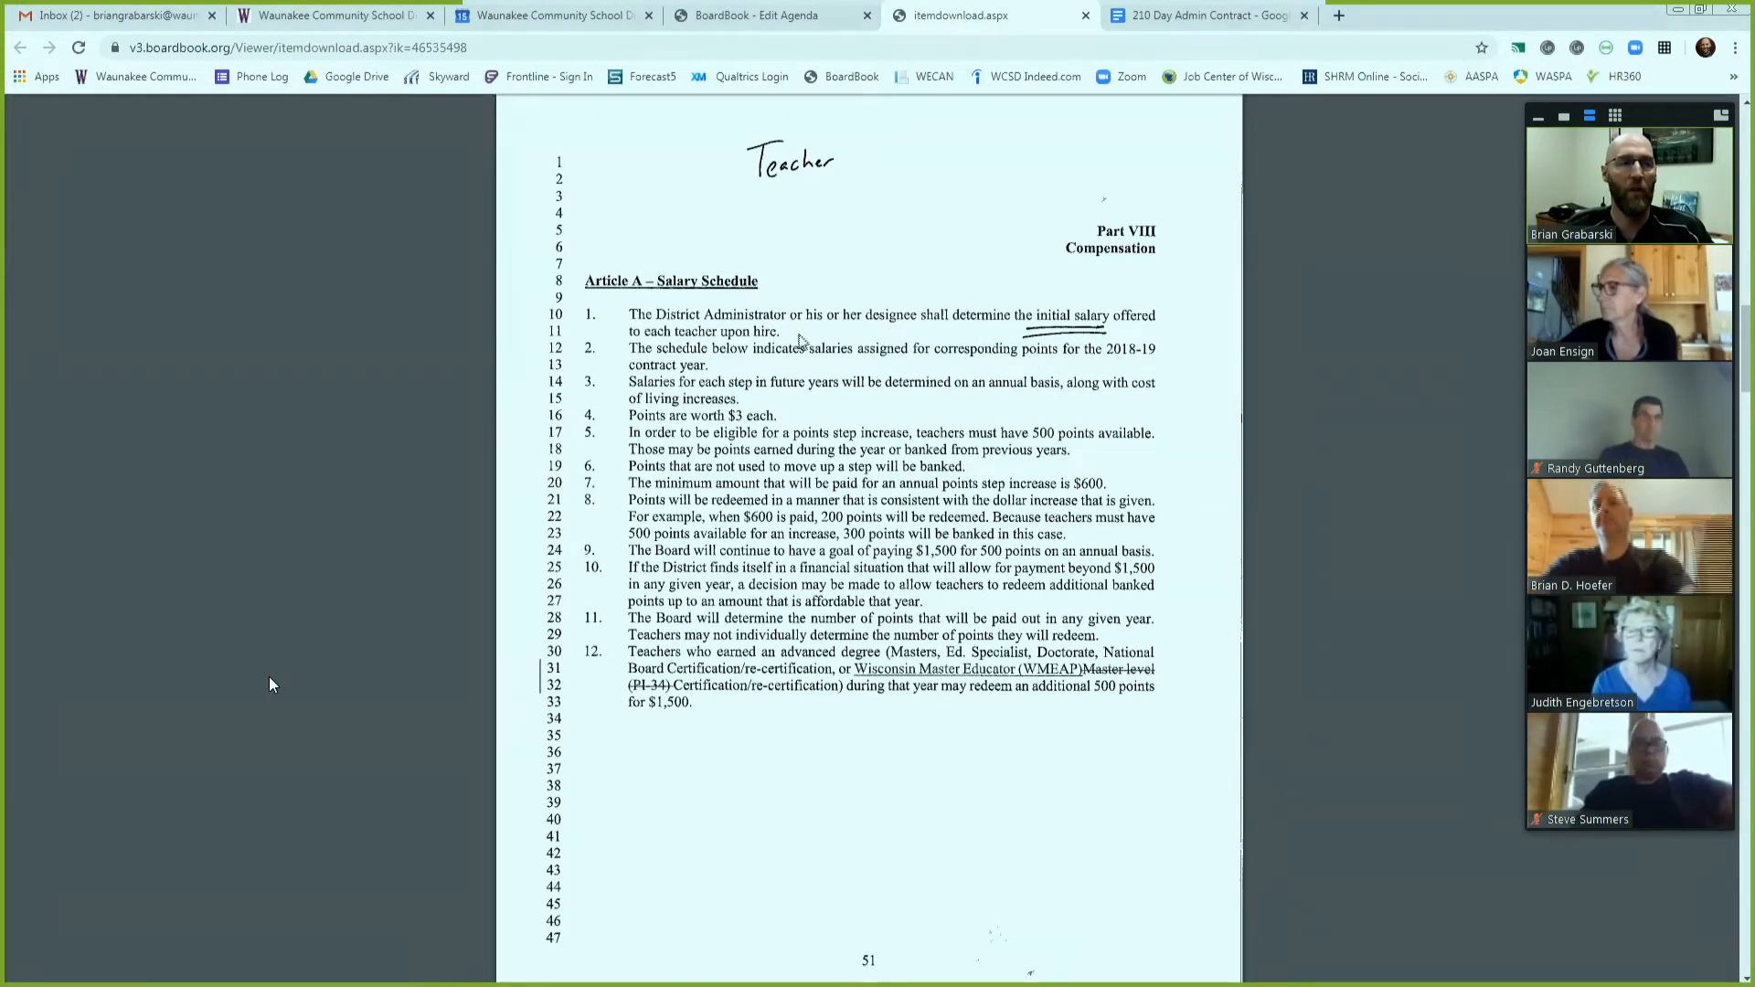
mouse_move(1013, 397)
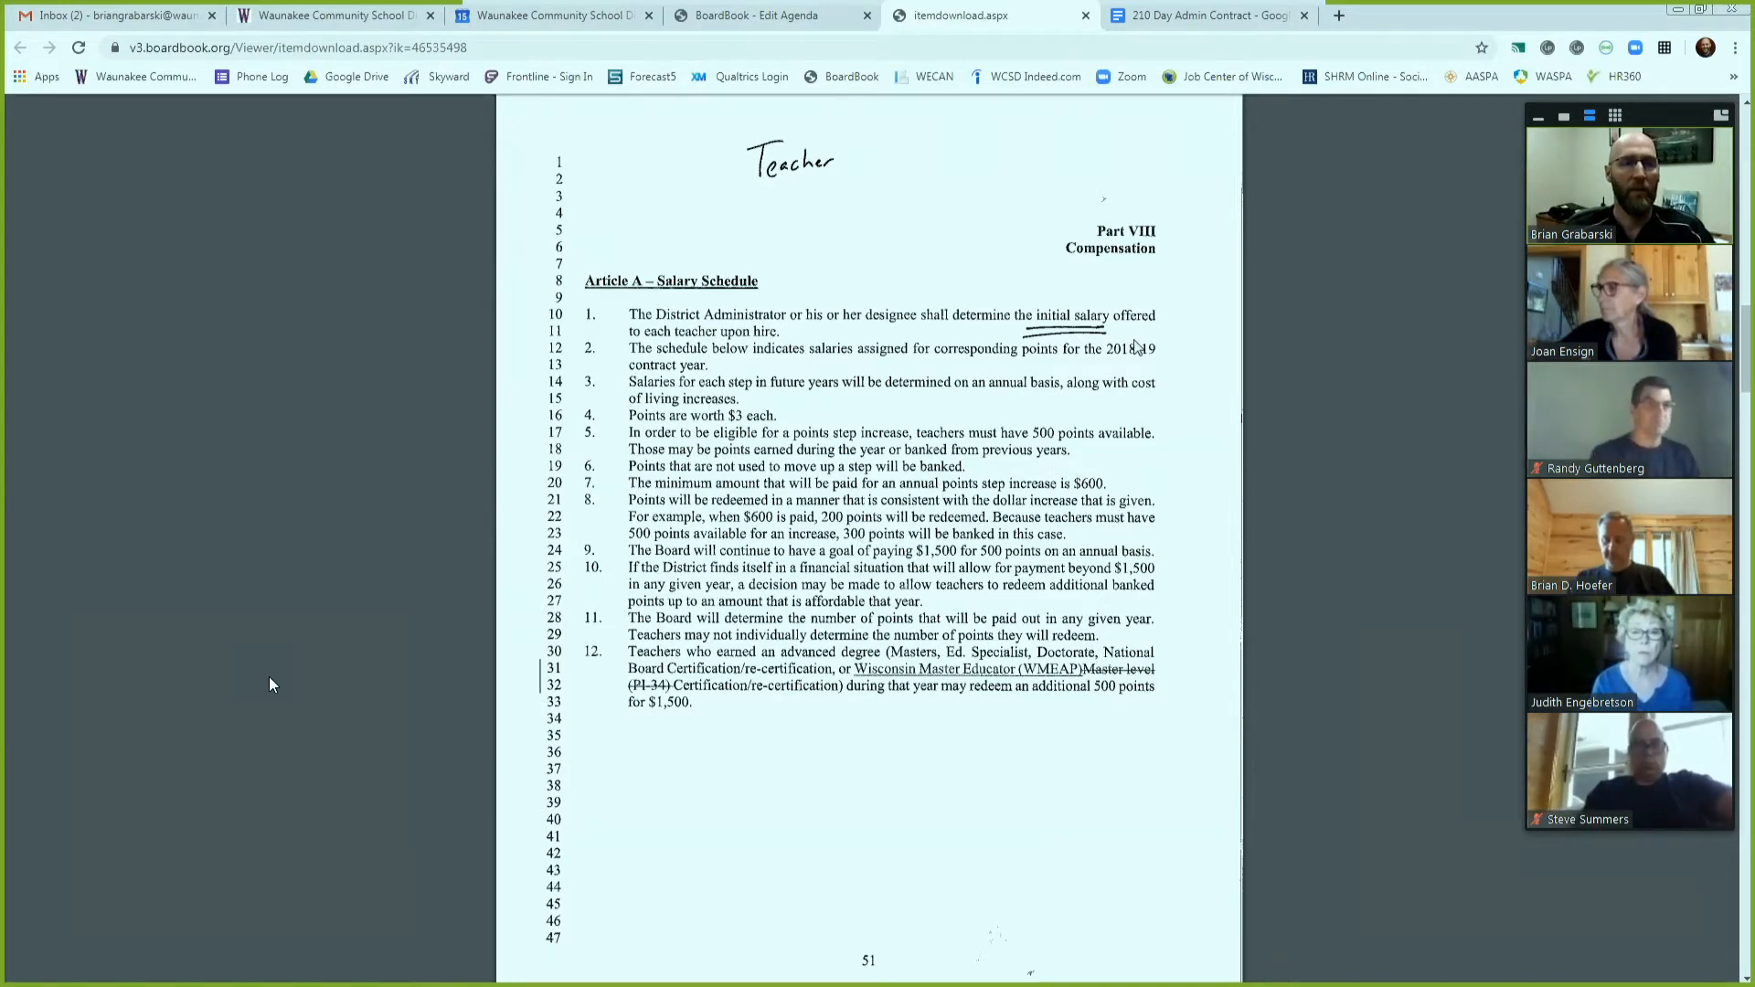
mouse_move(1170, 408)
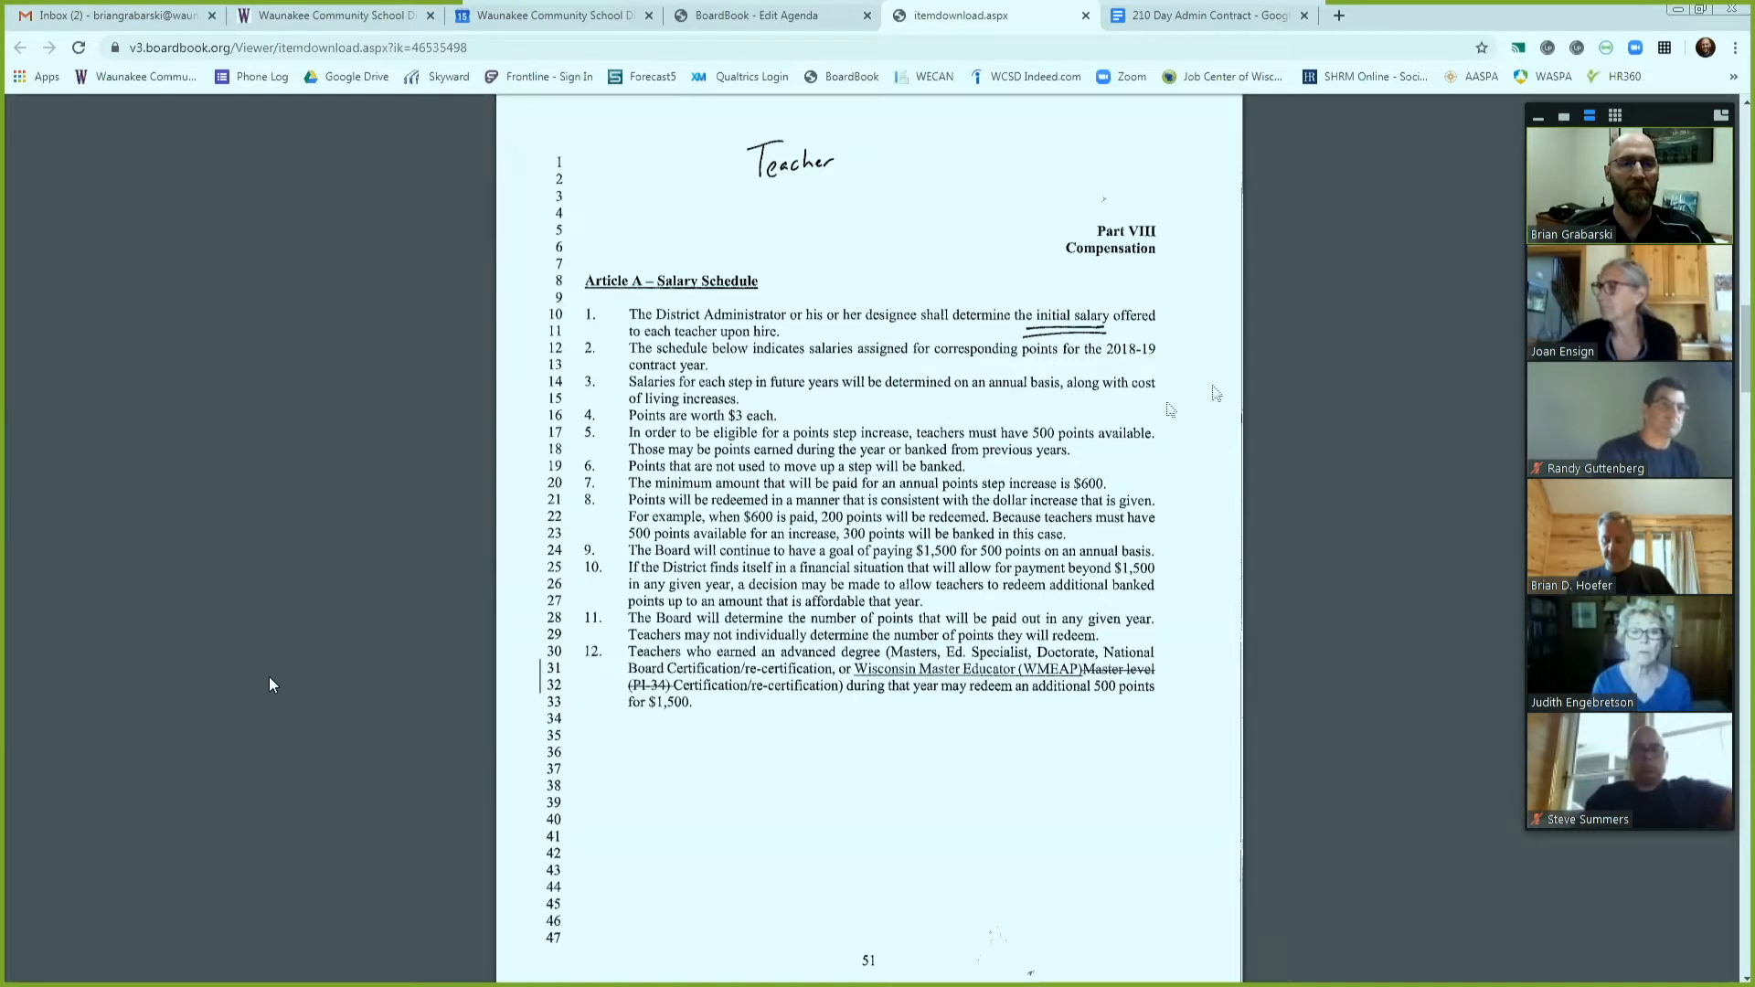
mouse_move(1124, 400)
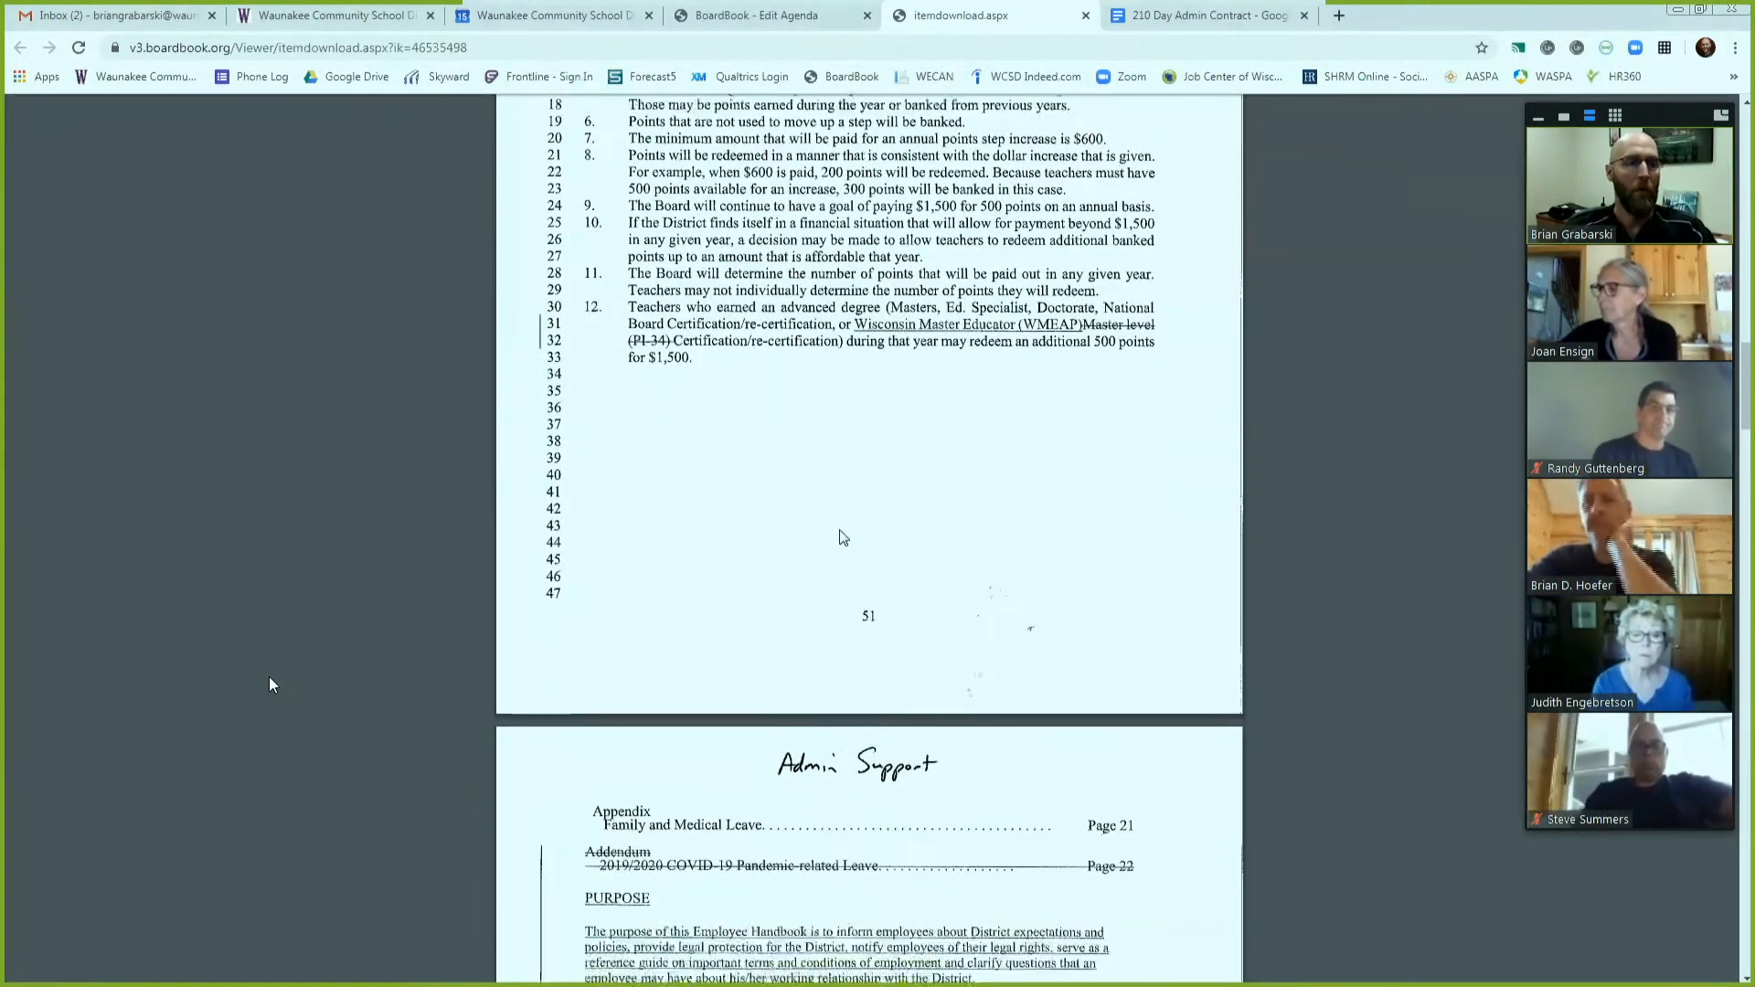
- Scroll past the Admin Support Purpose page to the Section I Administrative Support Positions table
scroll("down", 3)
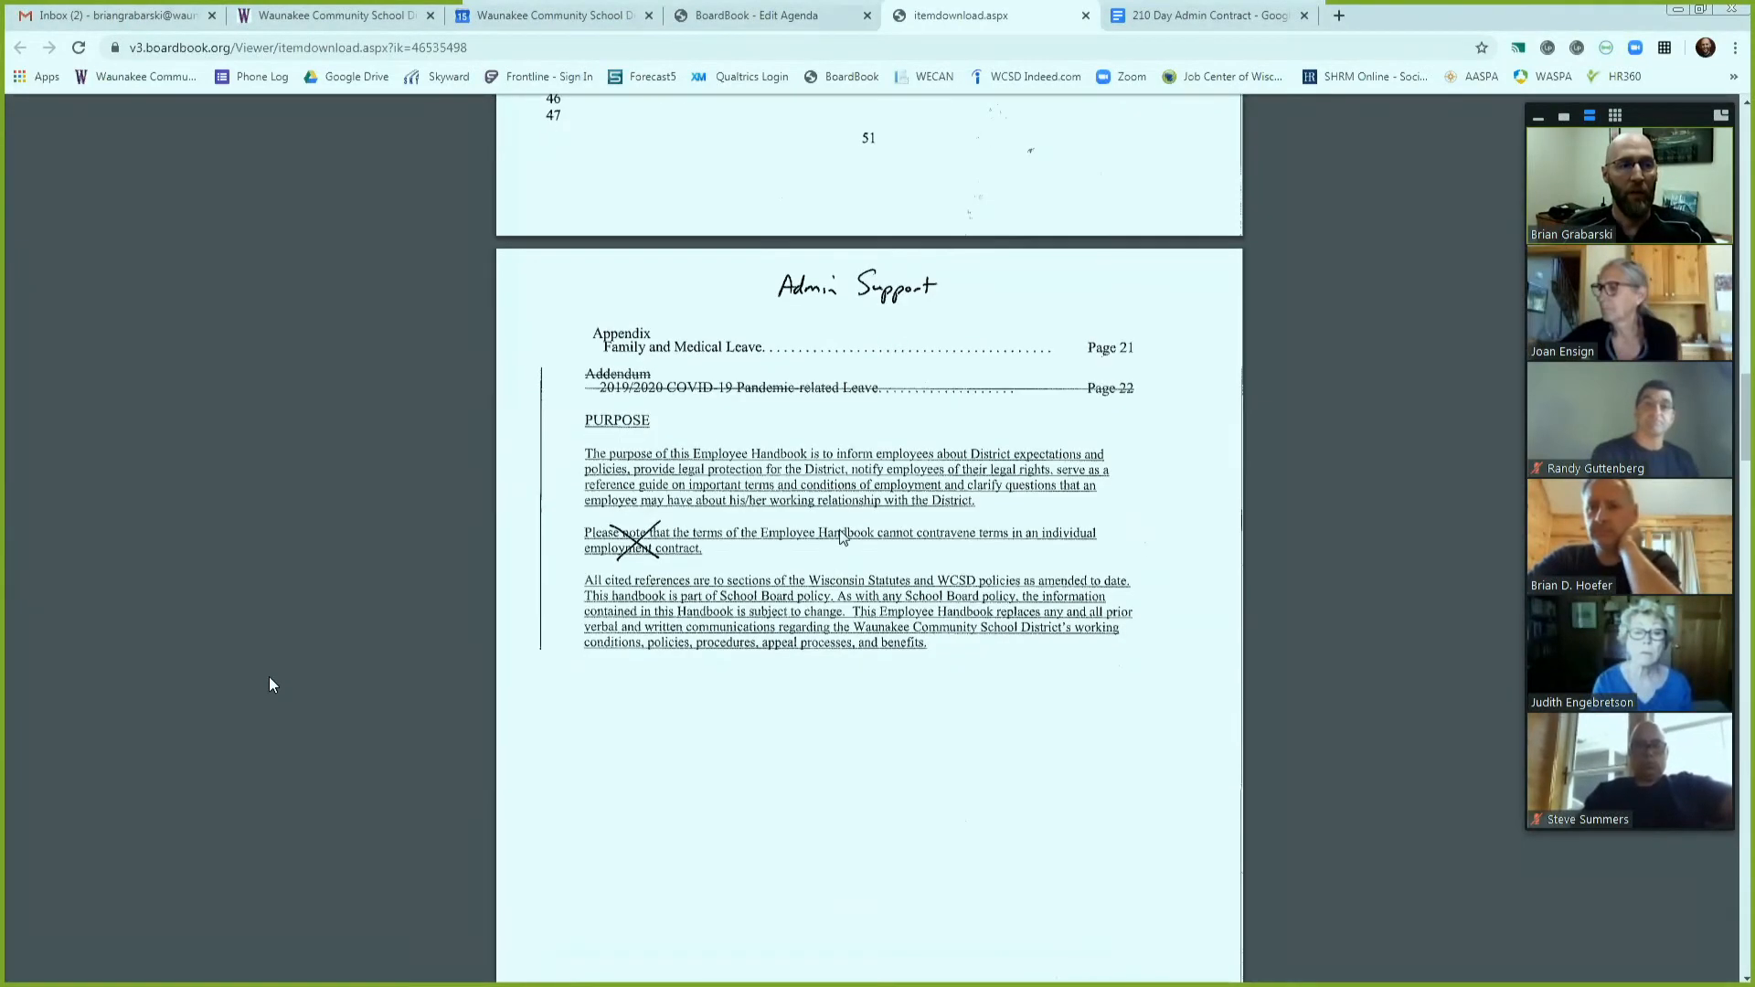
mouse_move(838, 535)
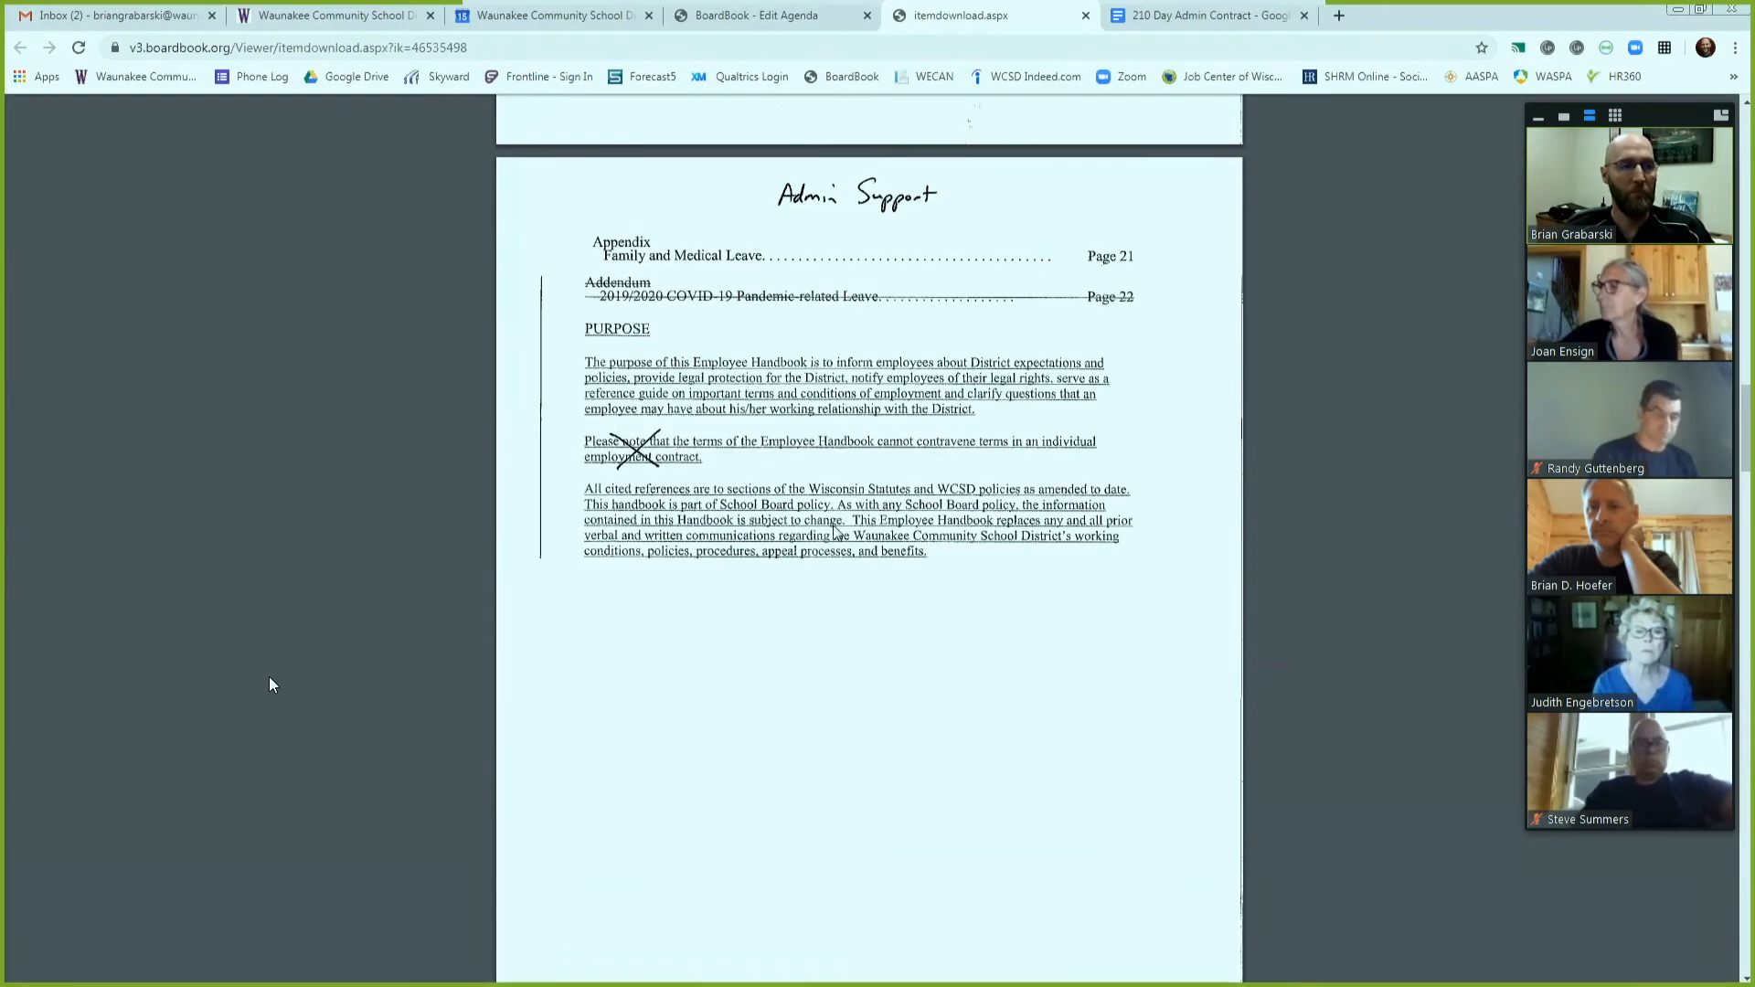
scroll("down", 3)
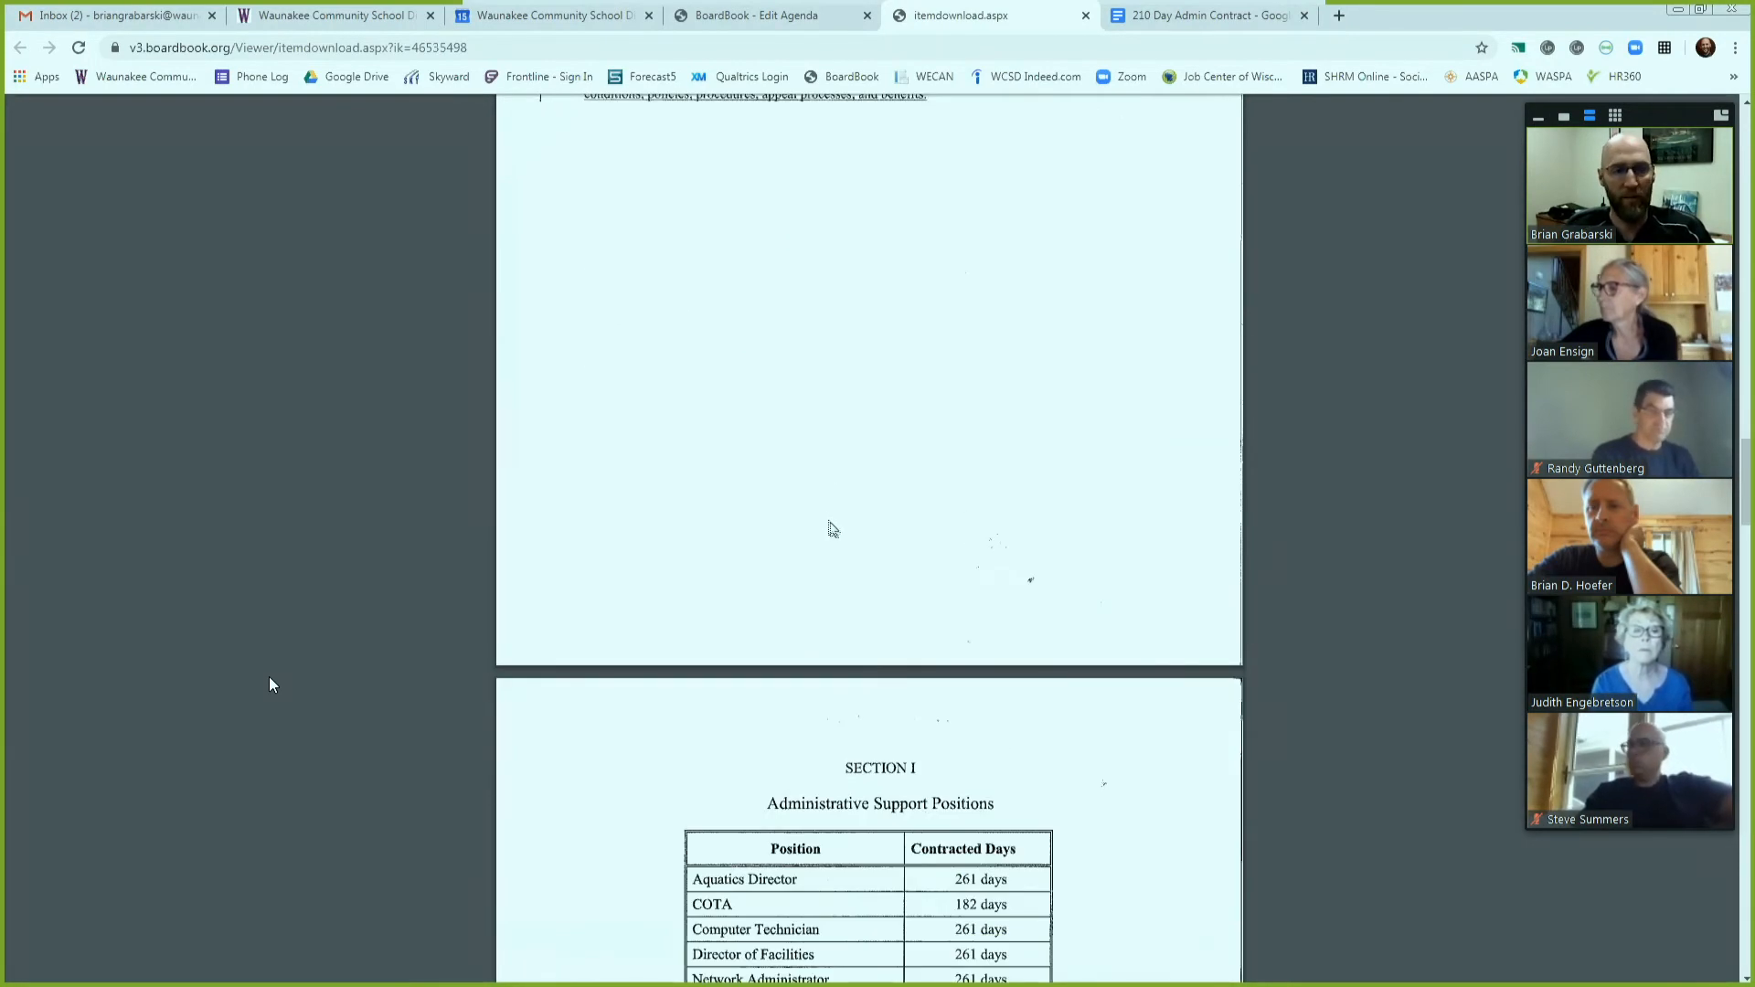
- Scroll to the Admin Support salary factors list and the handwritten 'Compensation plan' placement note
scroll("down", 3)
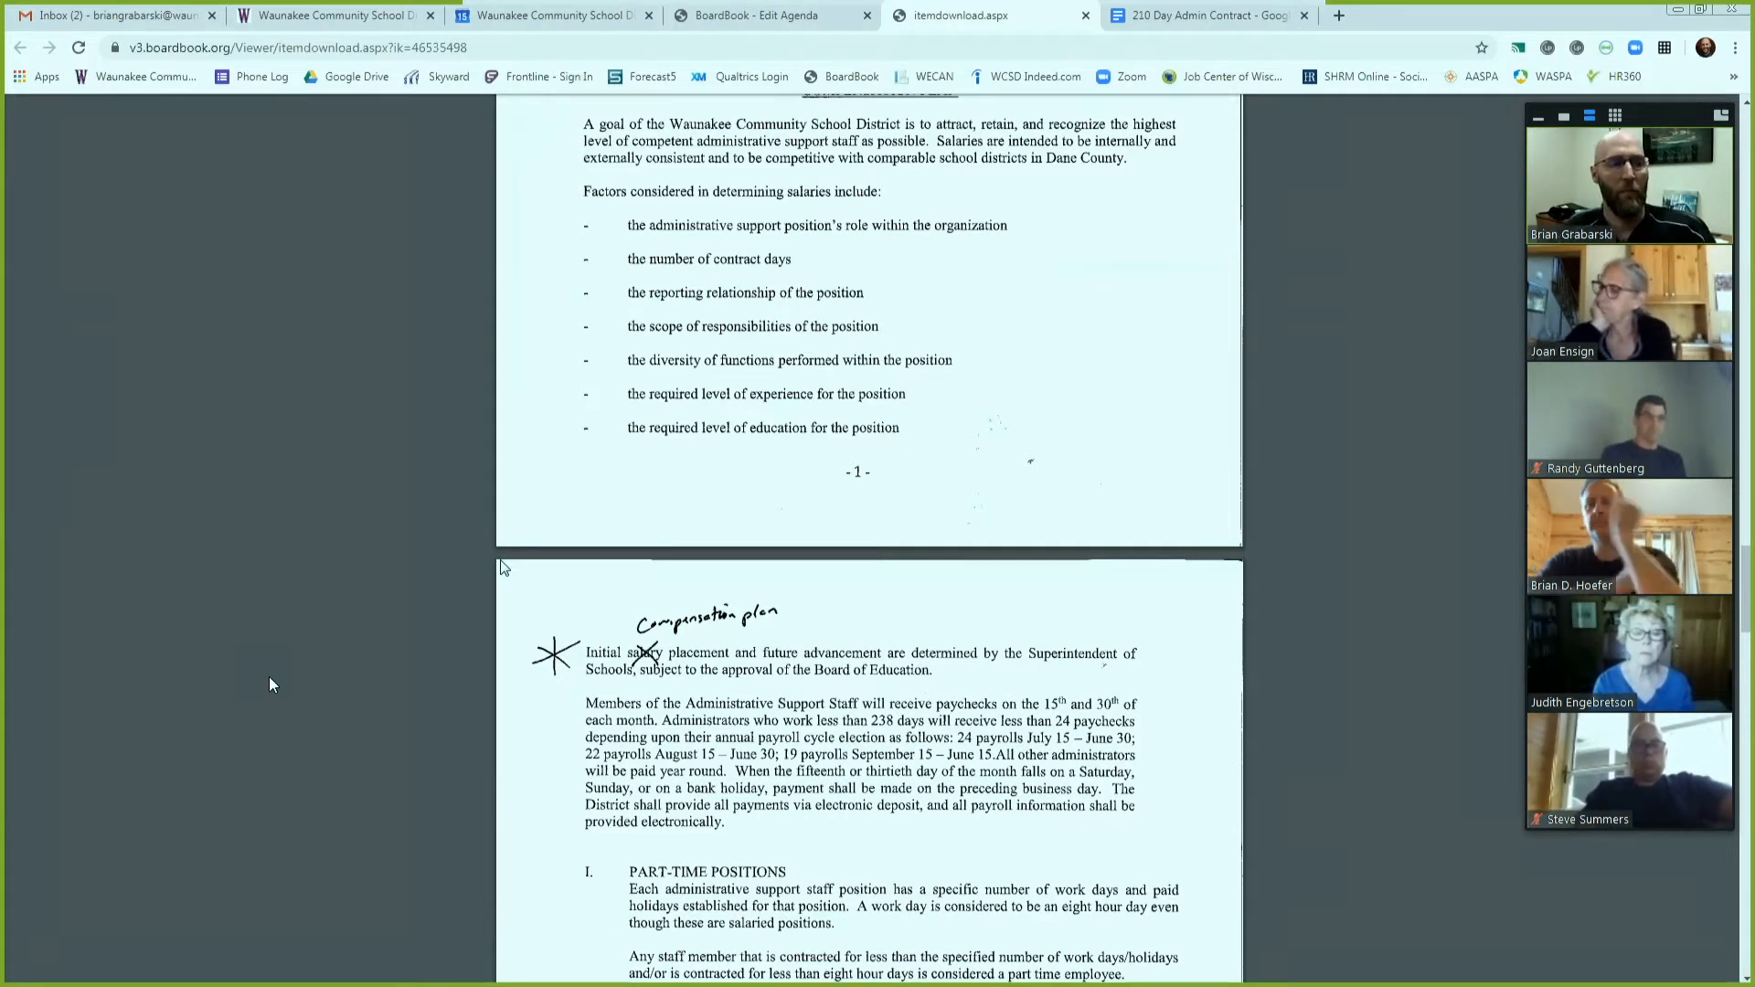
mouse_move(529, 600)
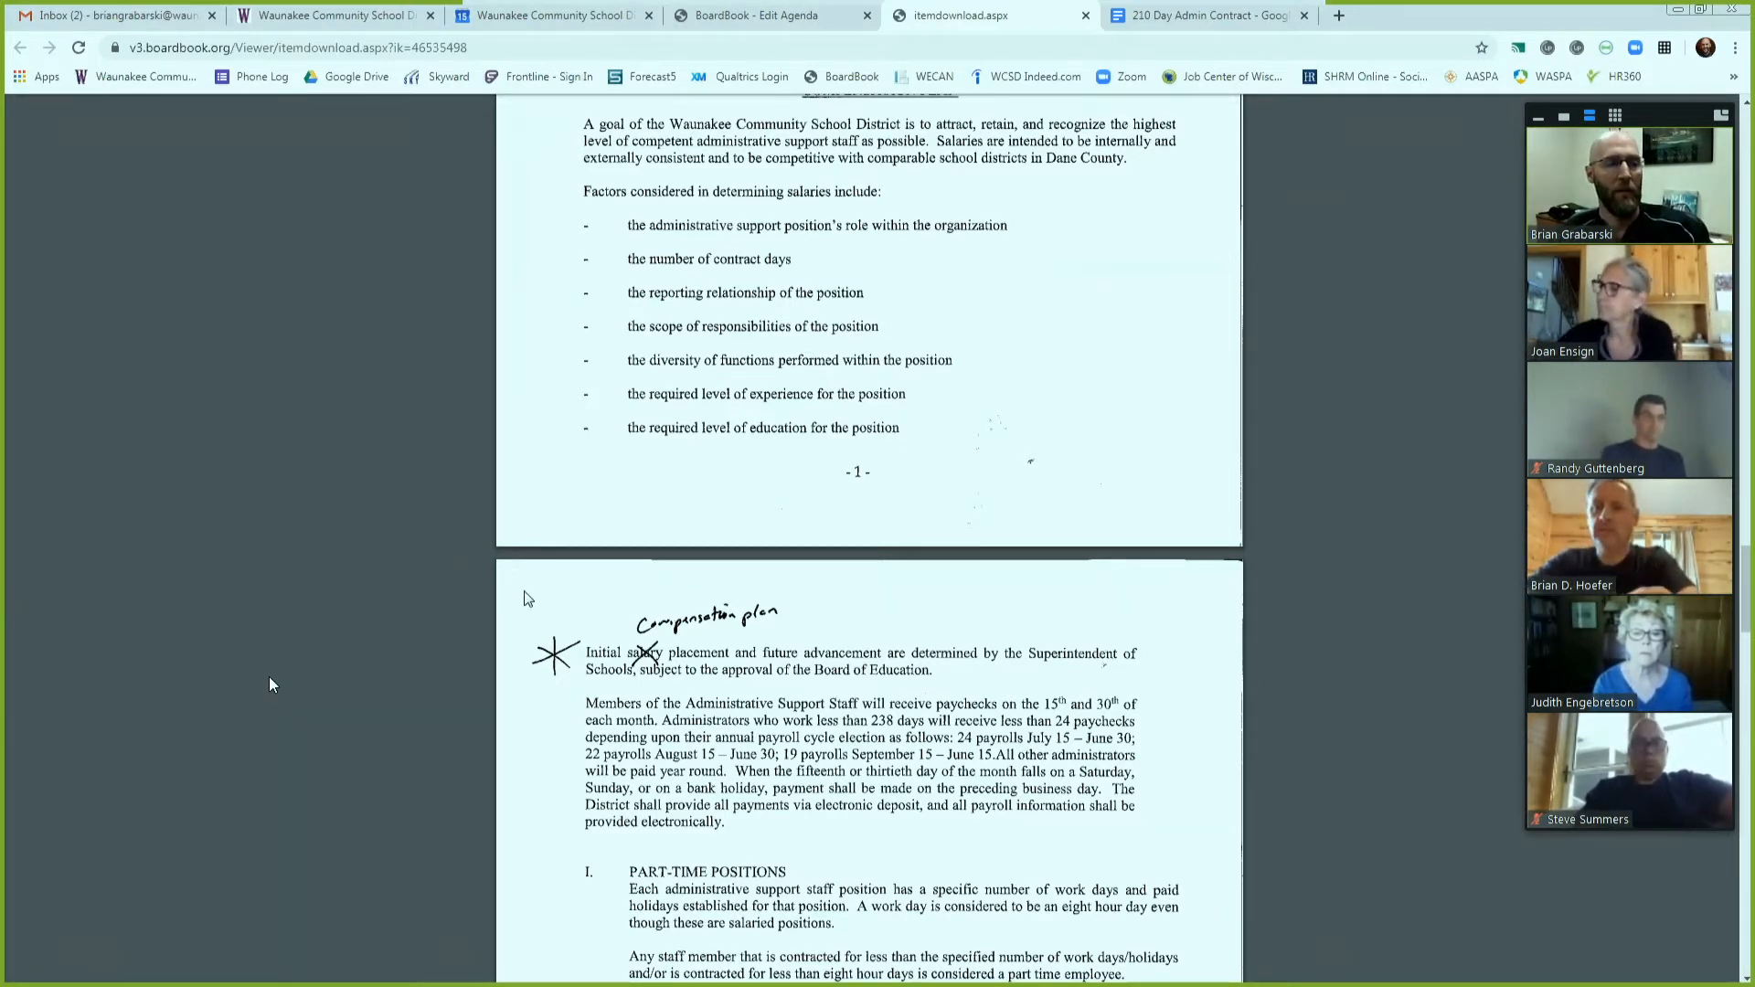
mouse_move(717, 680)
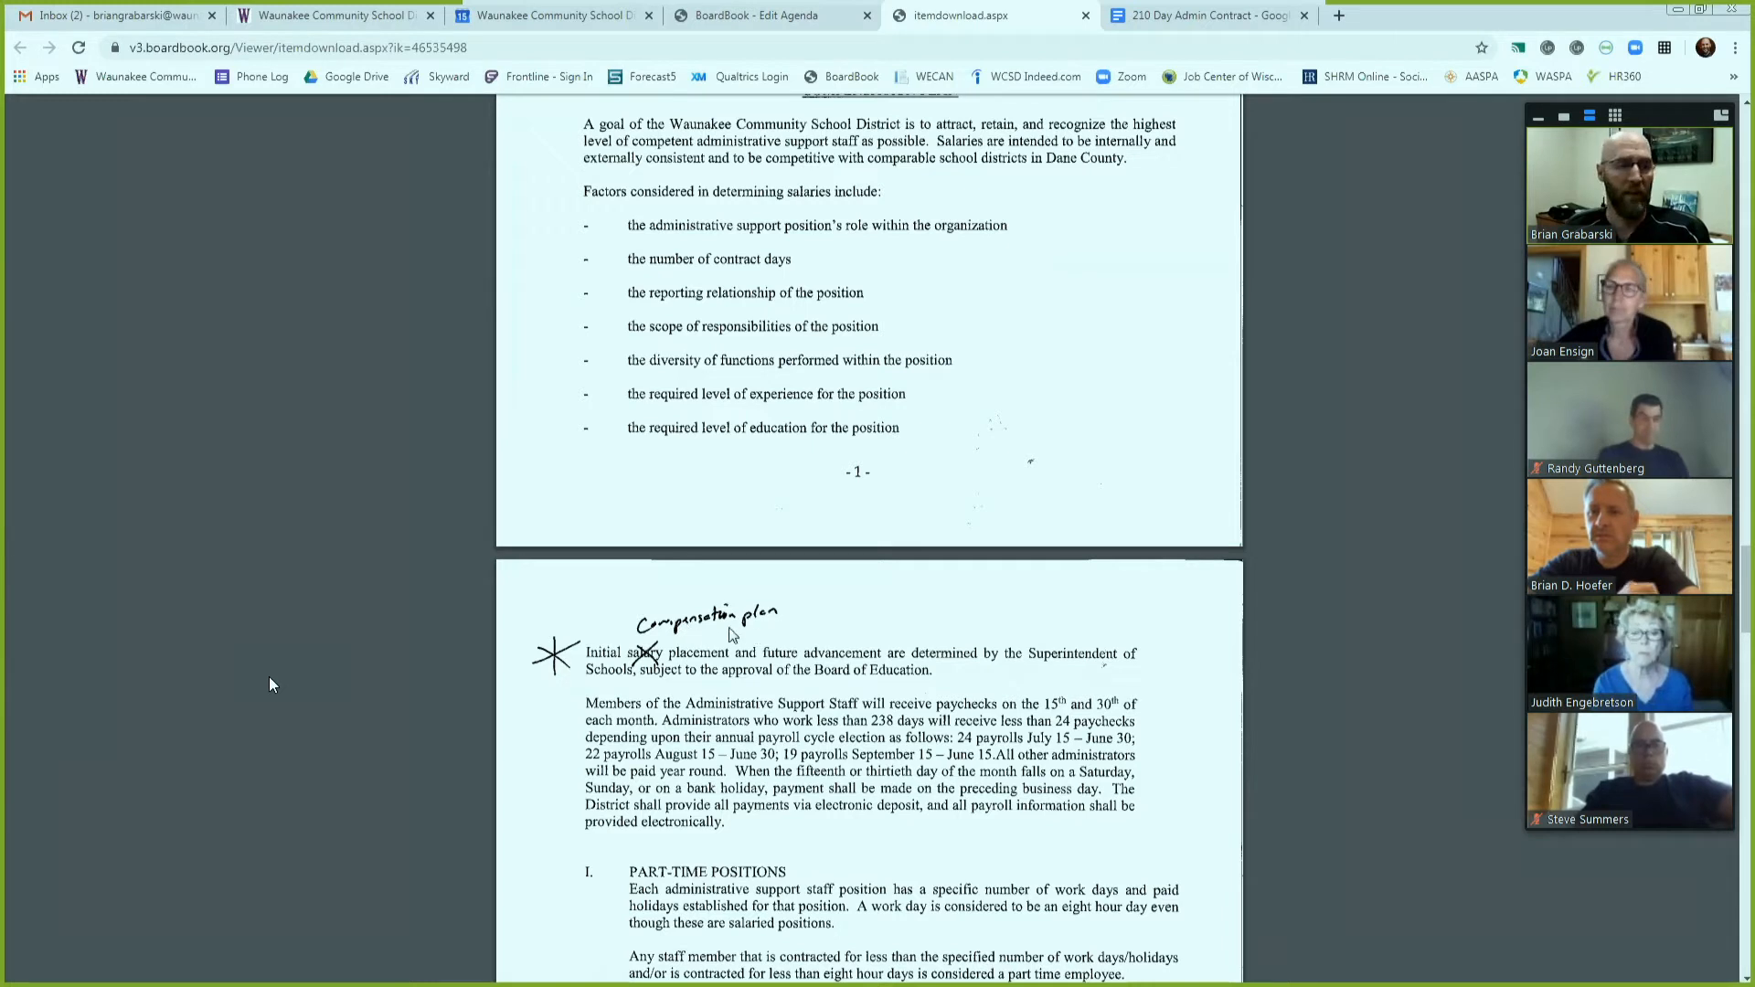
mouse_move(862, 669)
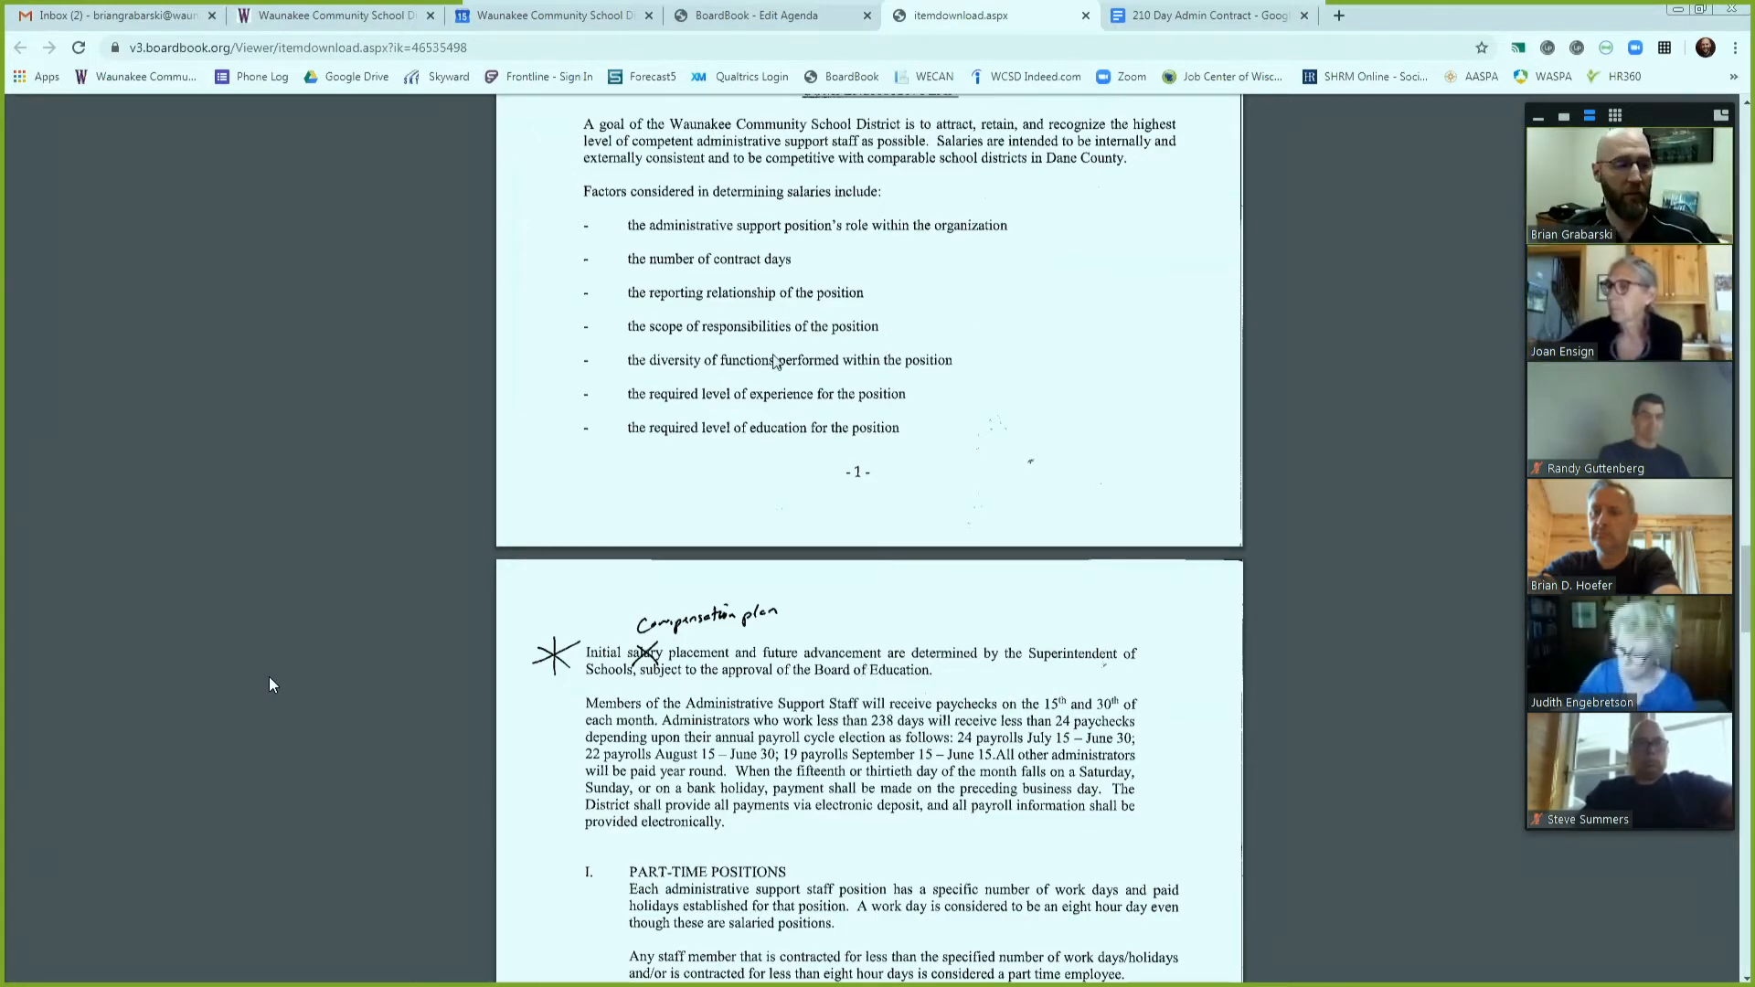
- Scroll through the Administrator positions table to its starred 'Compensation plan' placement paragraph
scroll("down", 3)
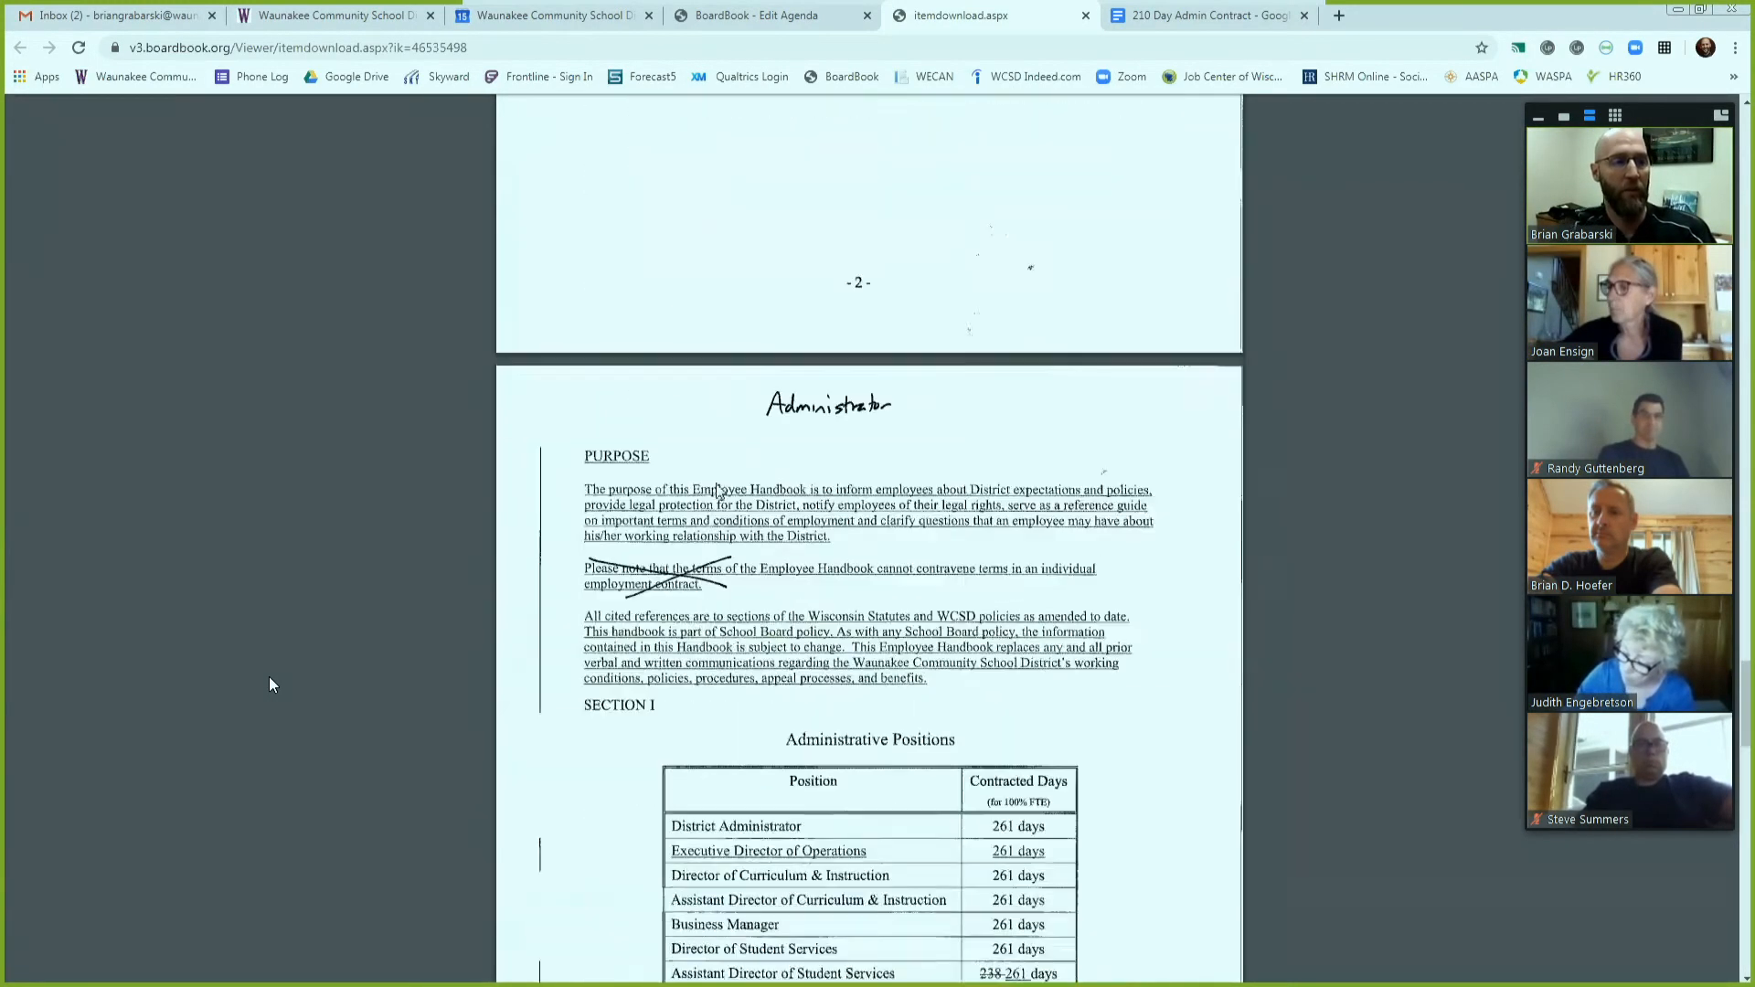
scroll("down", 3)
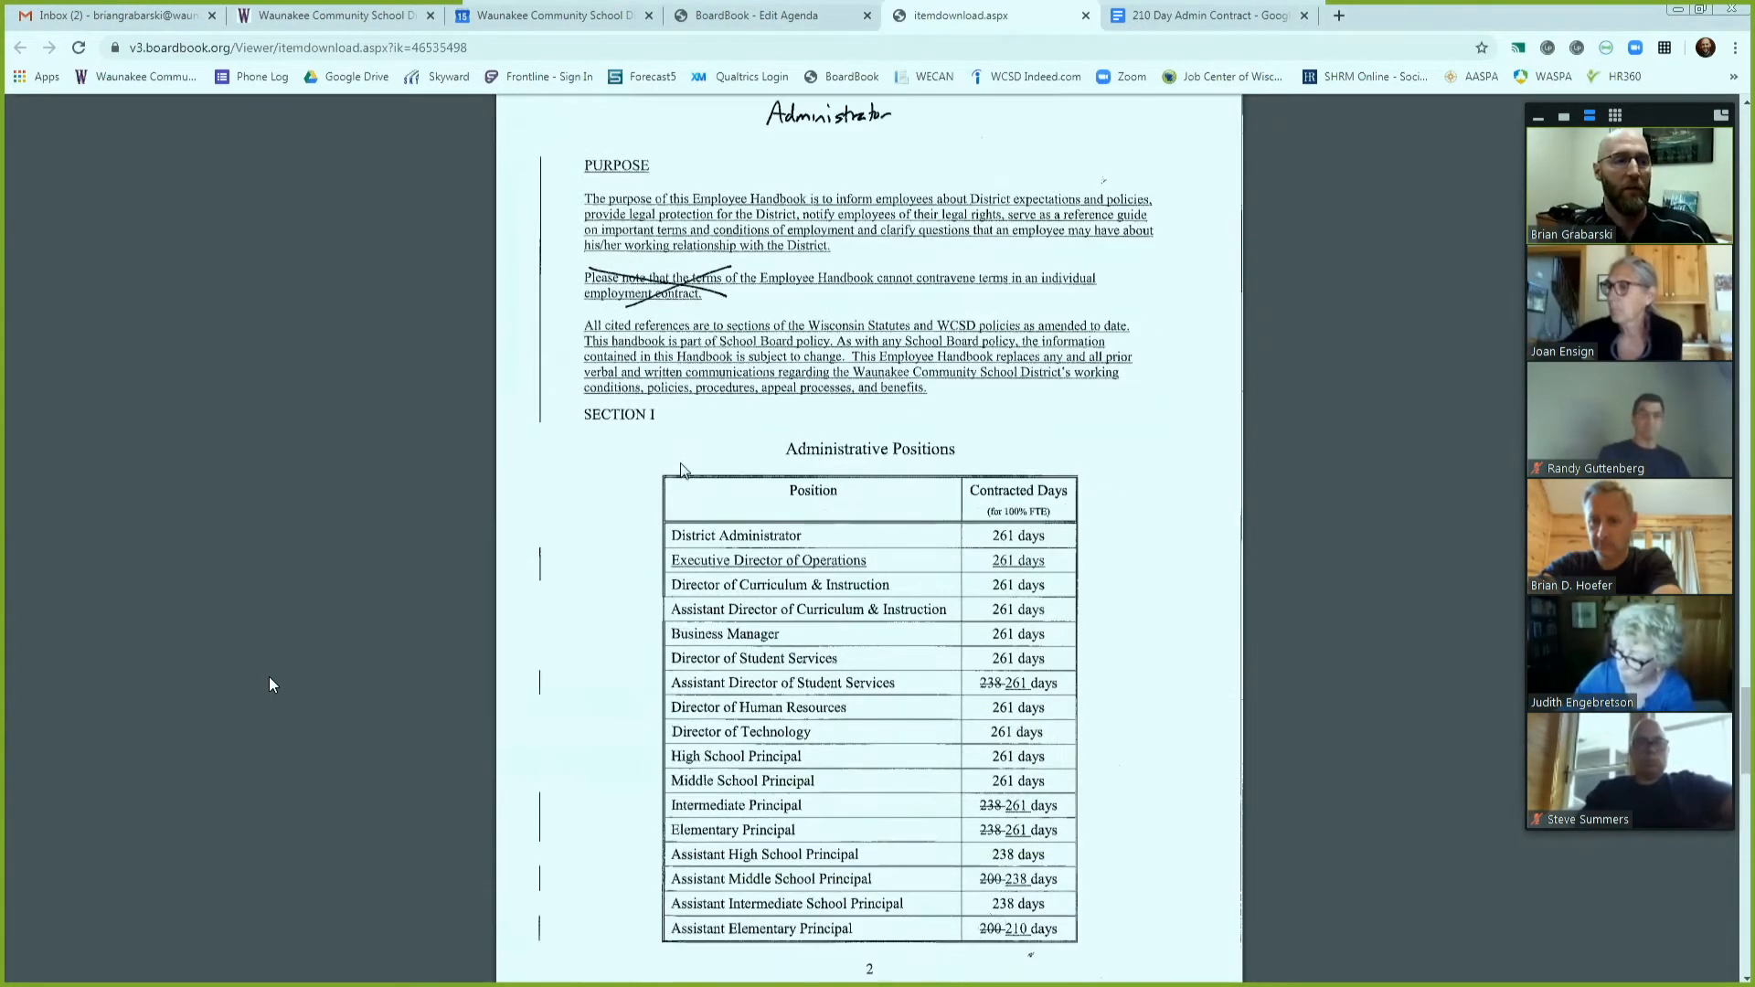
scroll("down", 3)
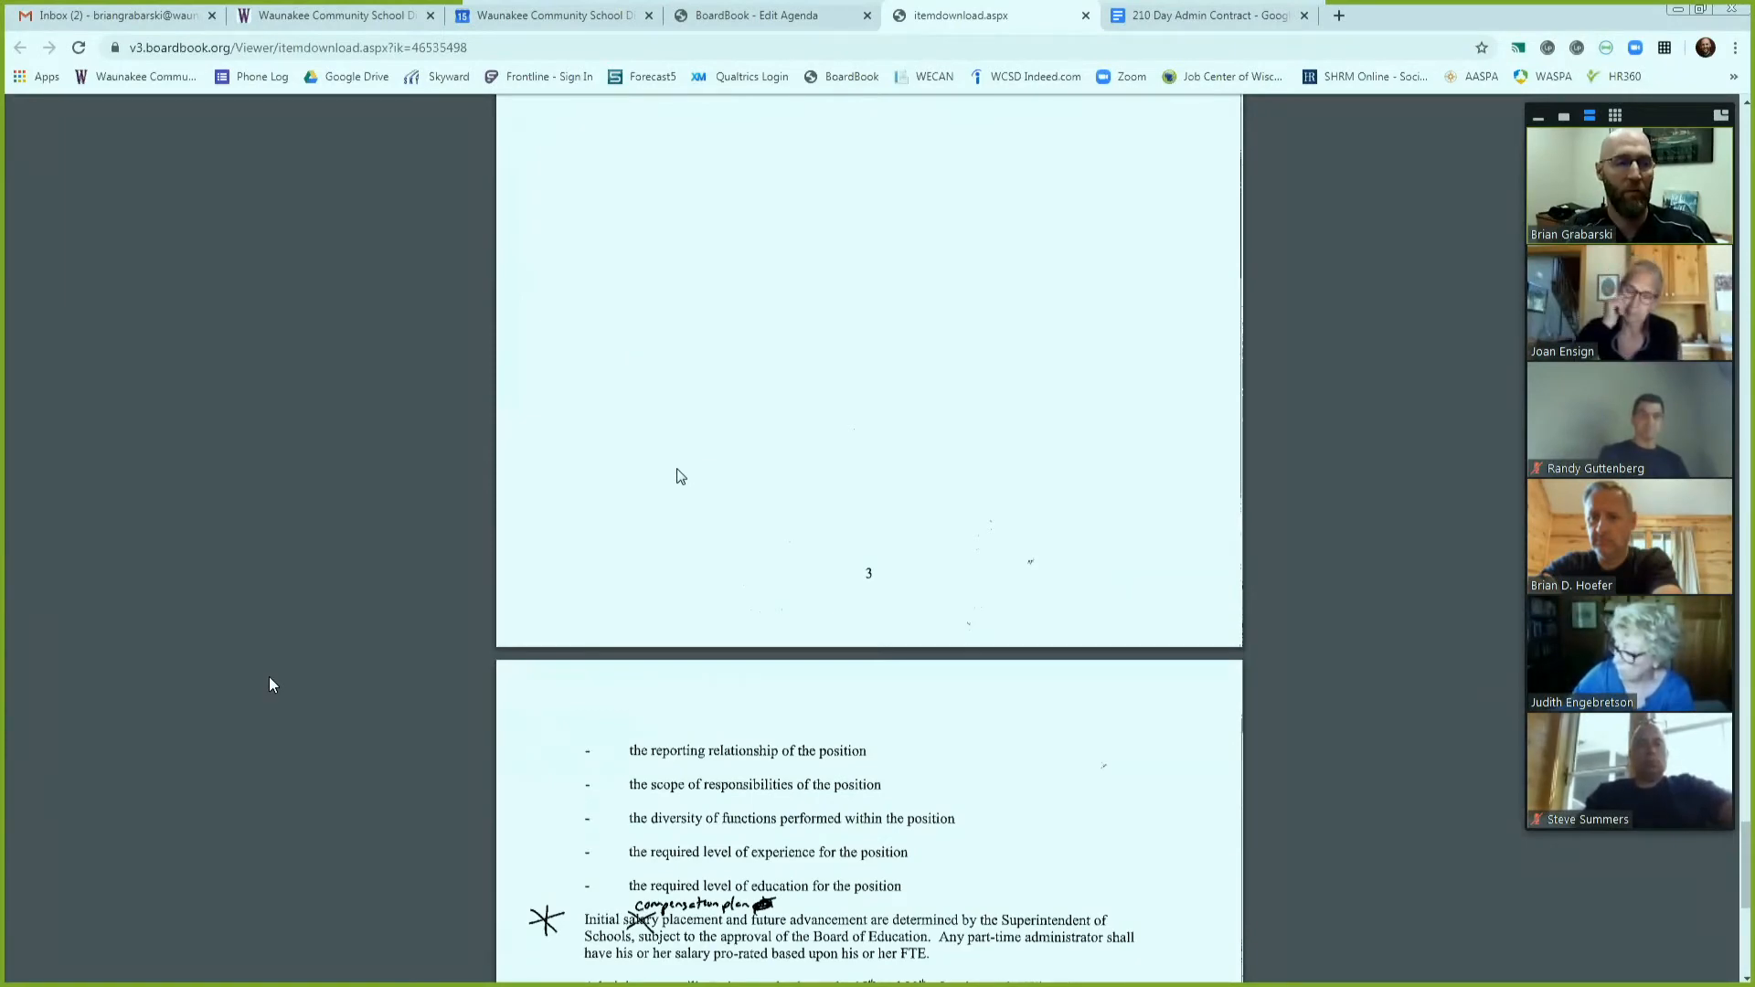
- Scroll to page 9 of 9 showing the starred placement paragraph and paycheck payment text
scroll("down", 3)
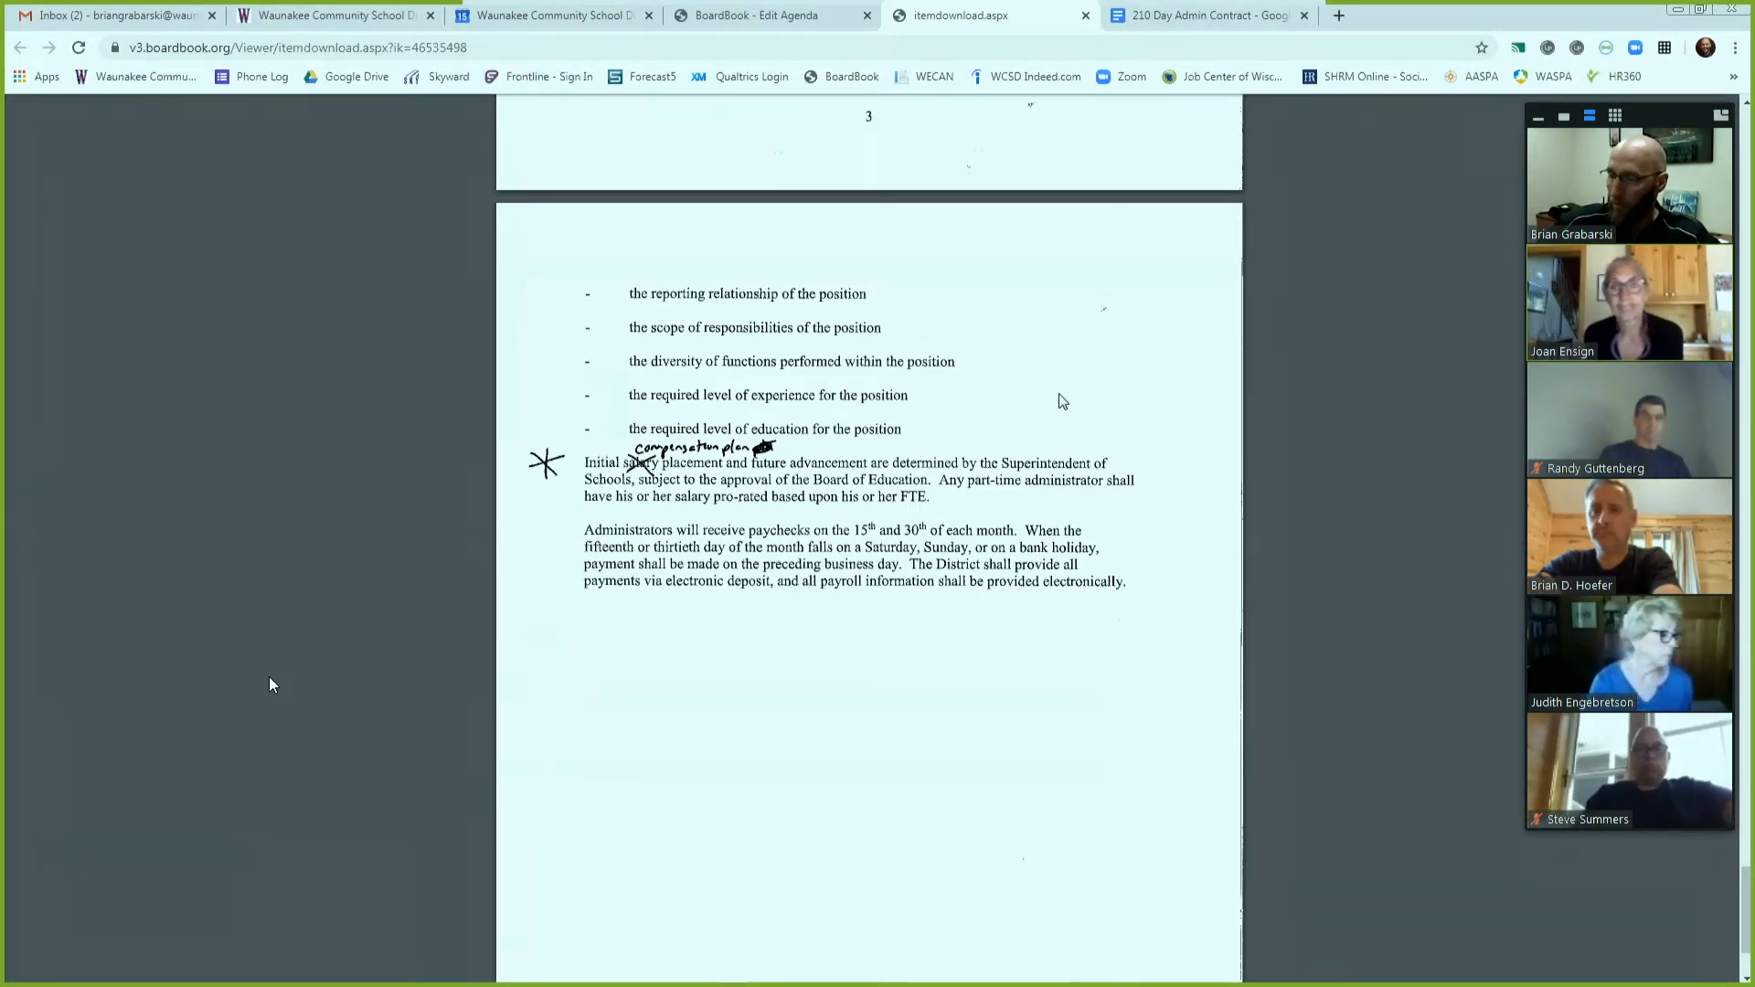
mouse_move(1040, 227)
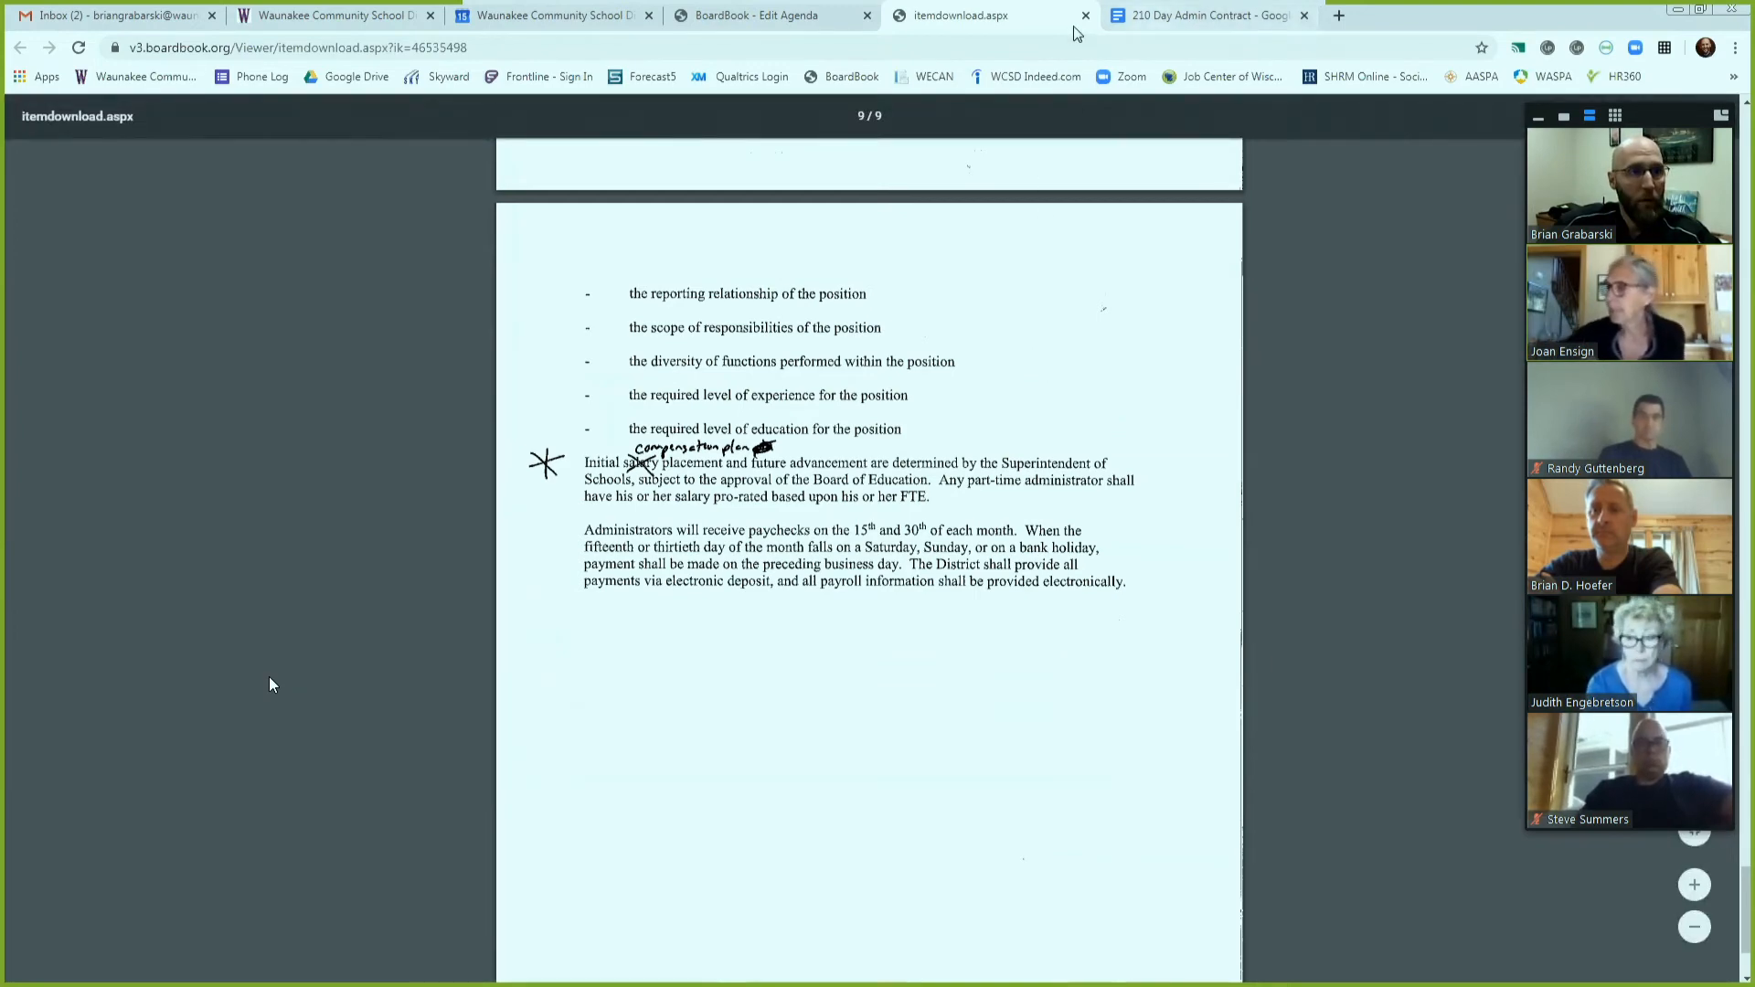
left_click(1207, 16)
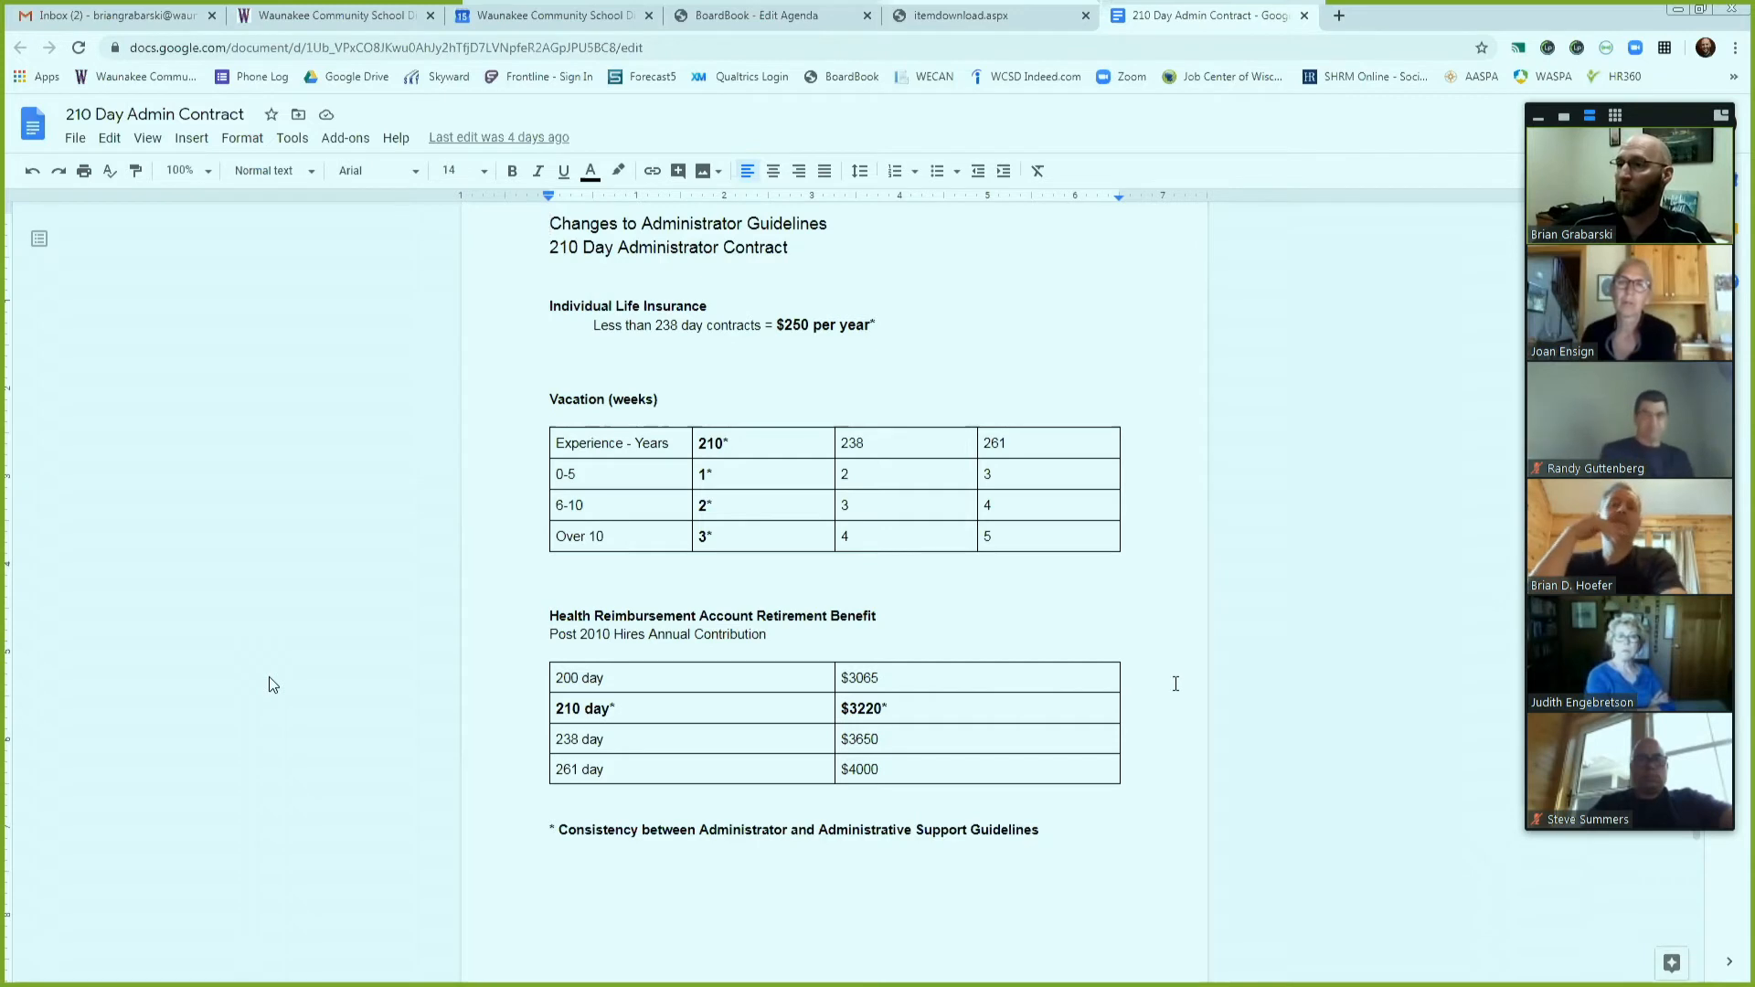
mouse_move(1315, 715)
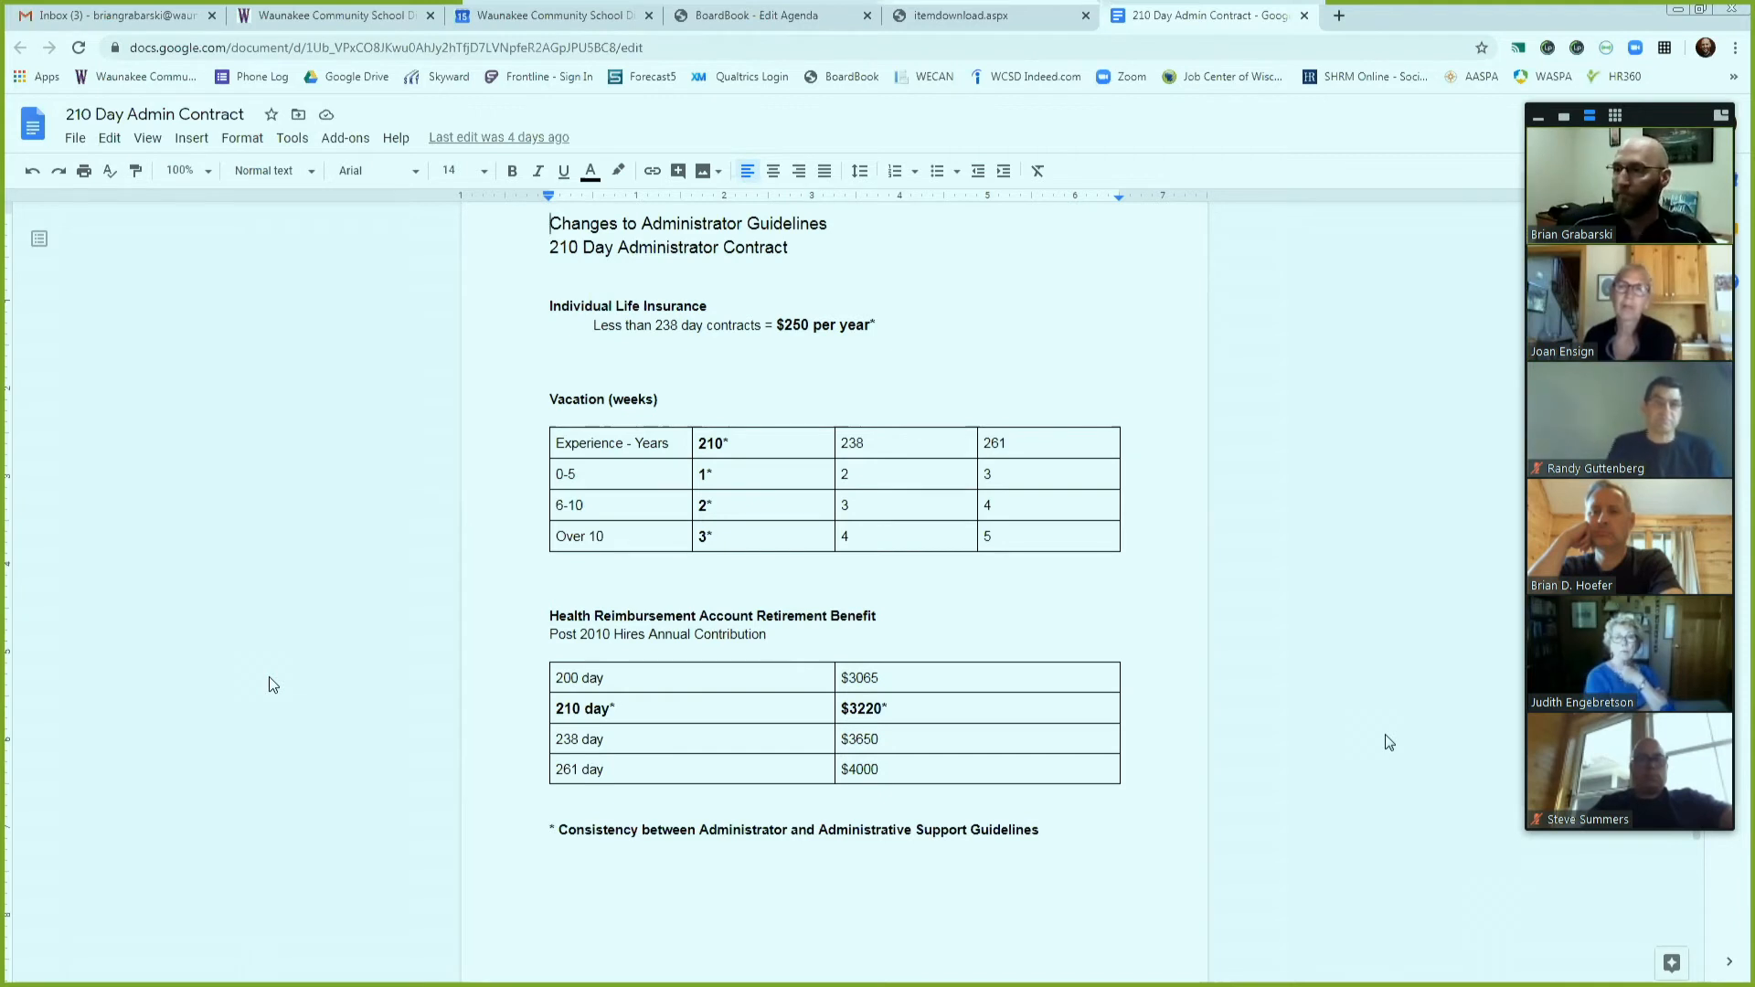
mouse_move(1382, 740)
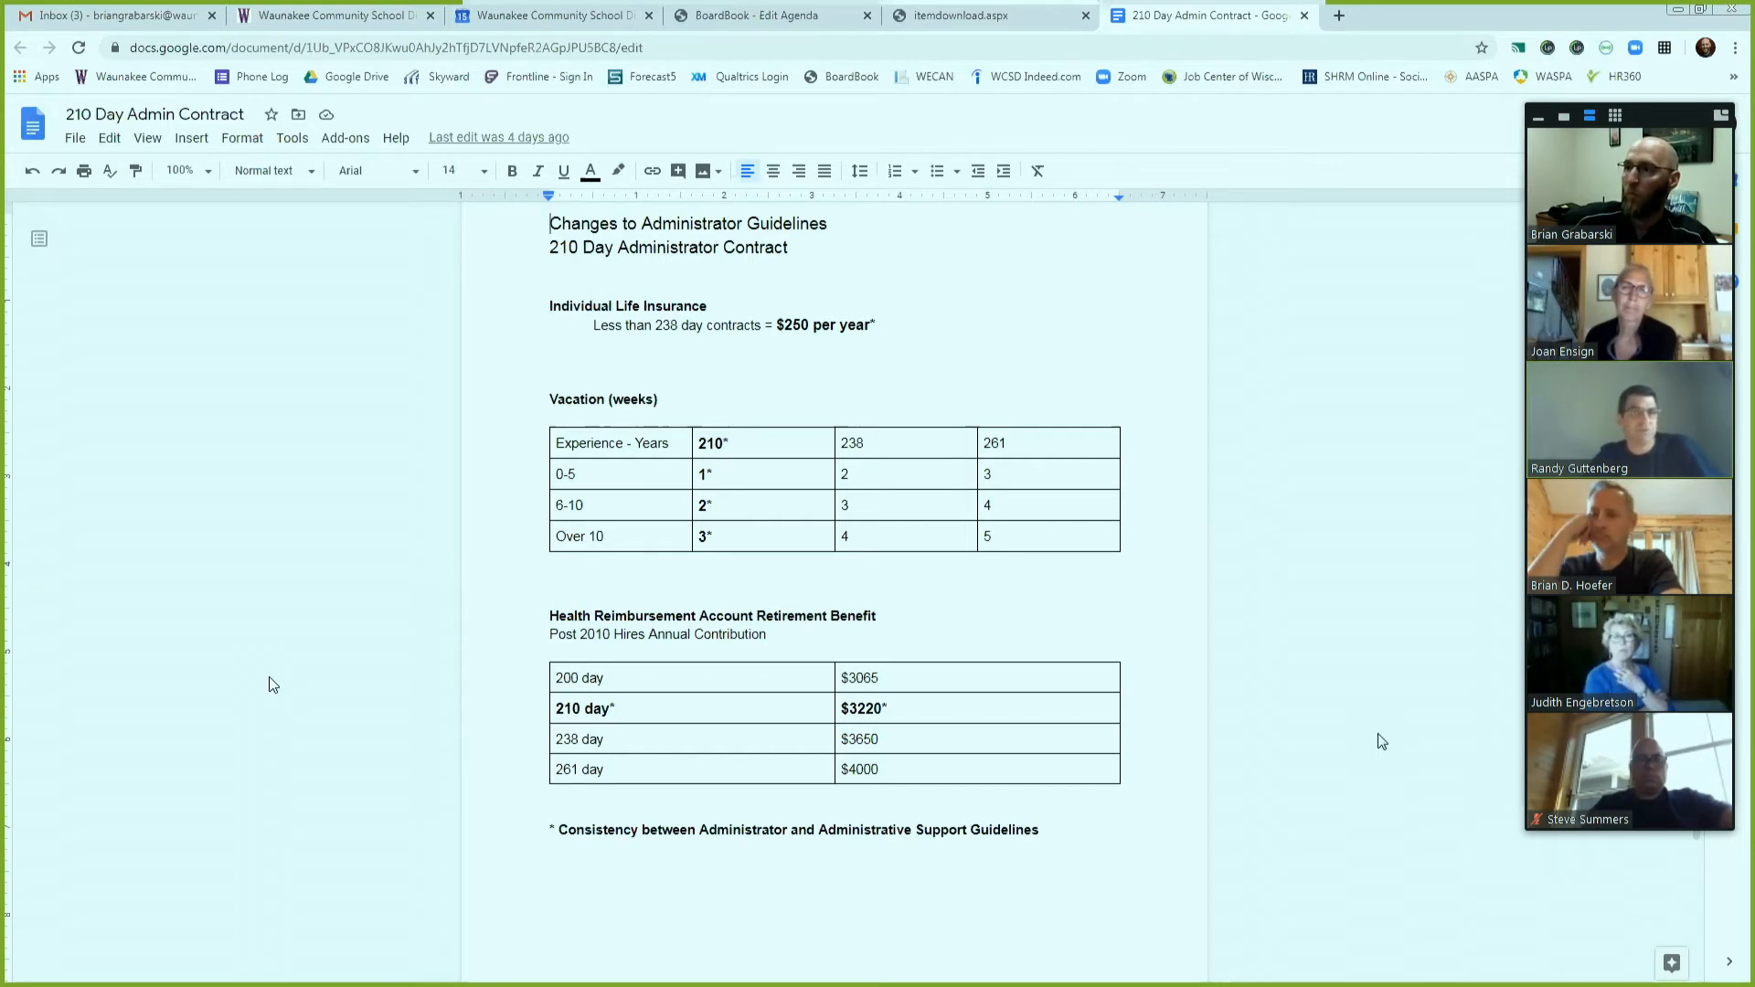
mouse_move(1386, 746)
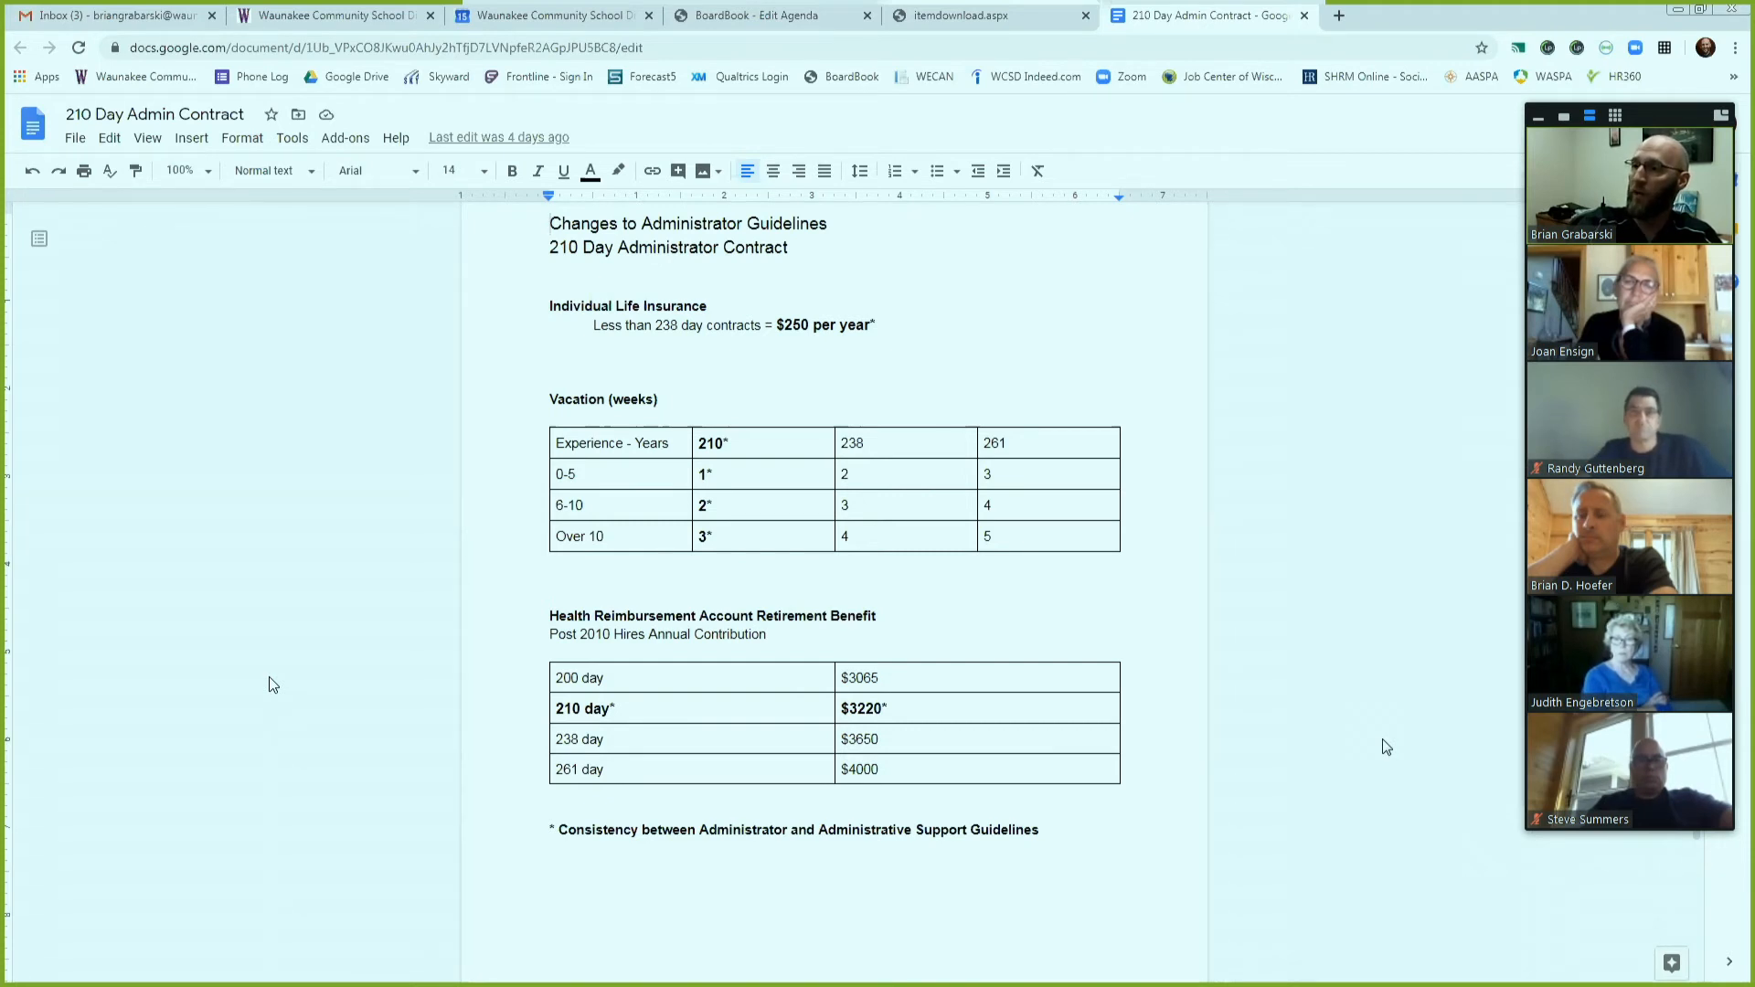
left_click(551, 223)
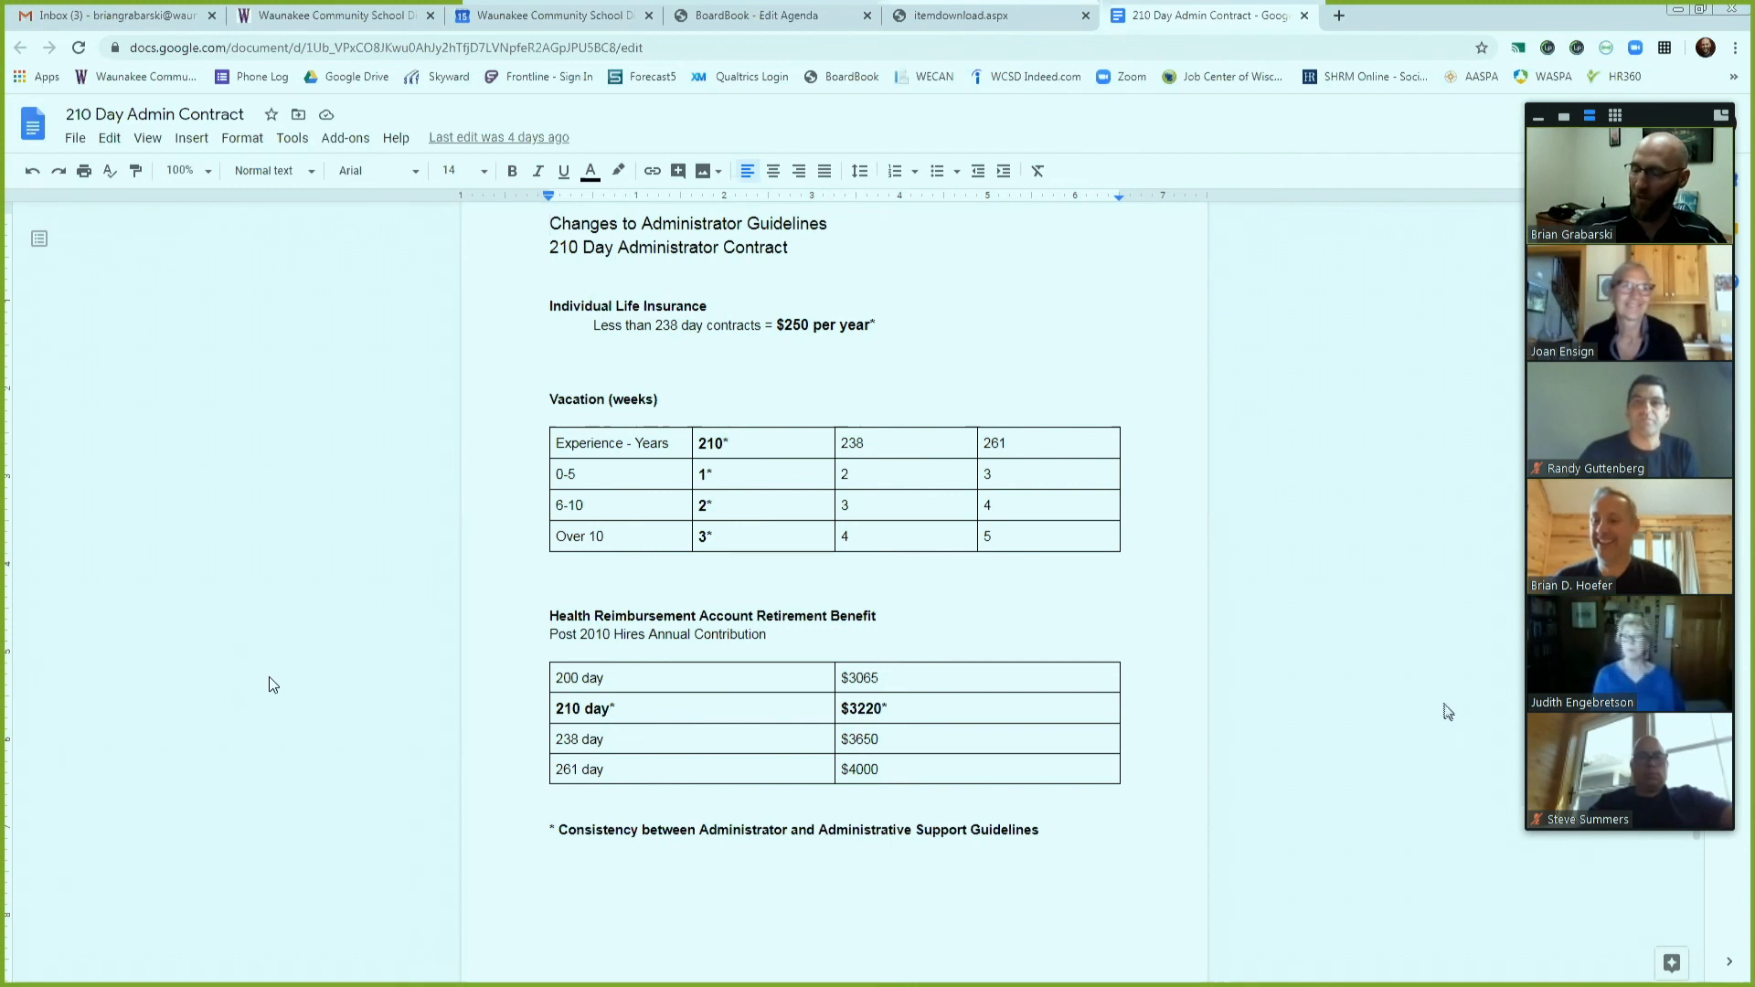
mouse_move(1433, 691)
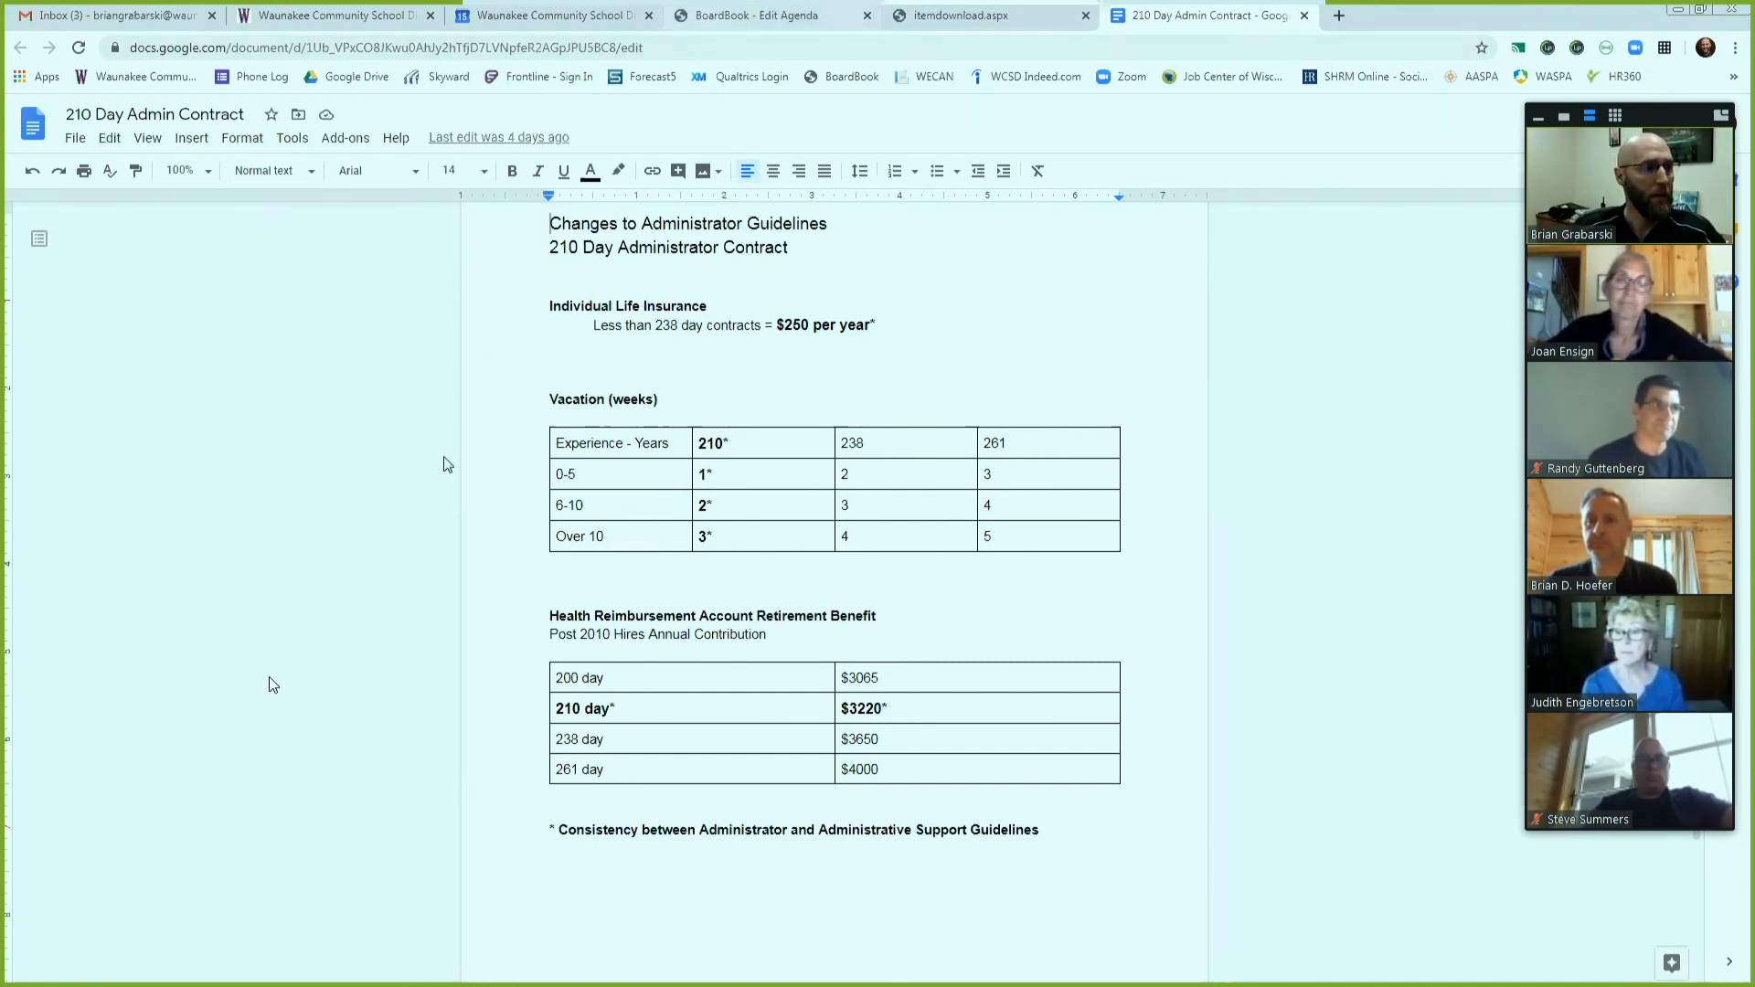
left_click(770, 14)
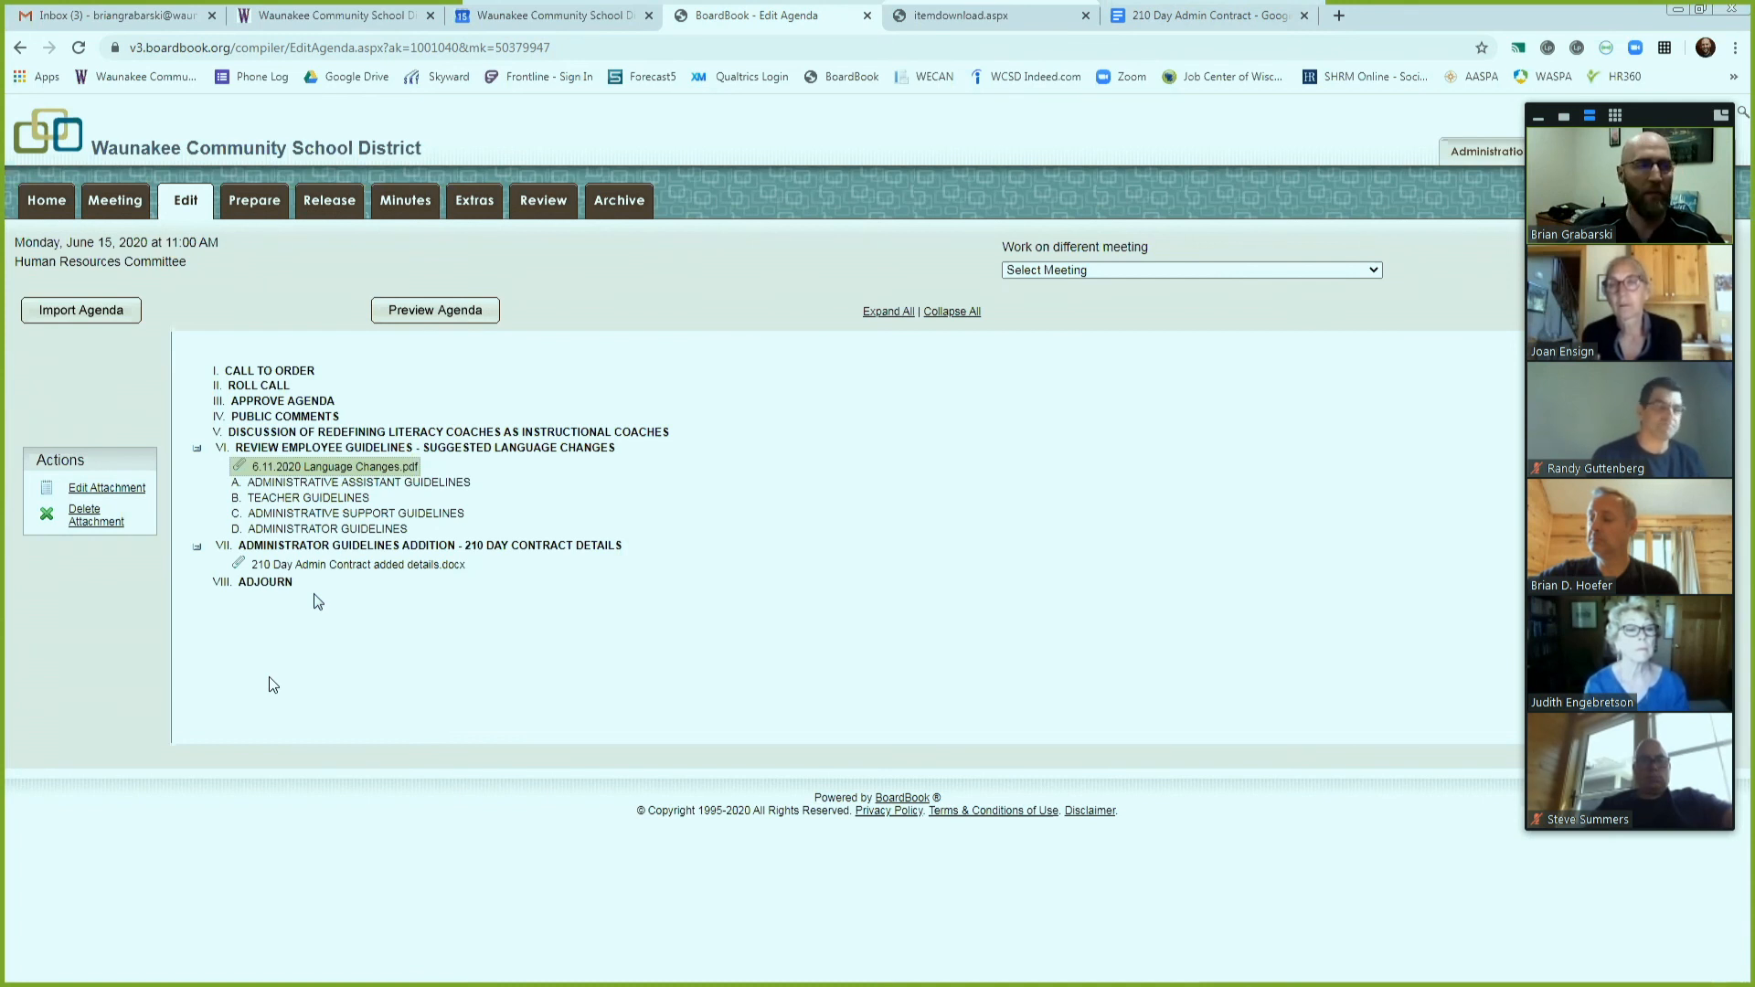
mouse_move(321, 623)
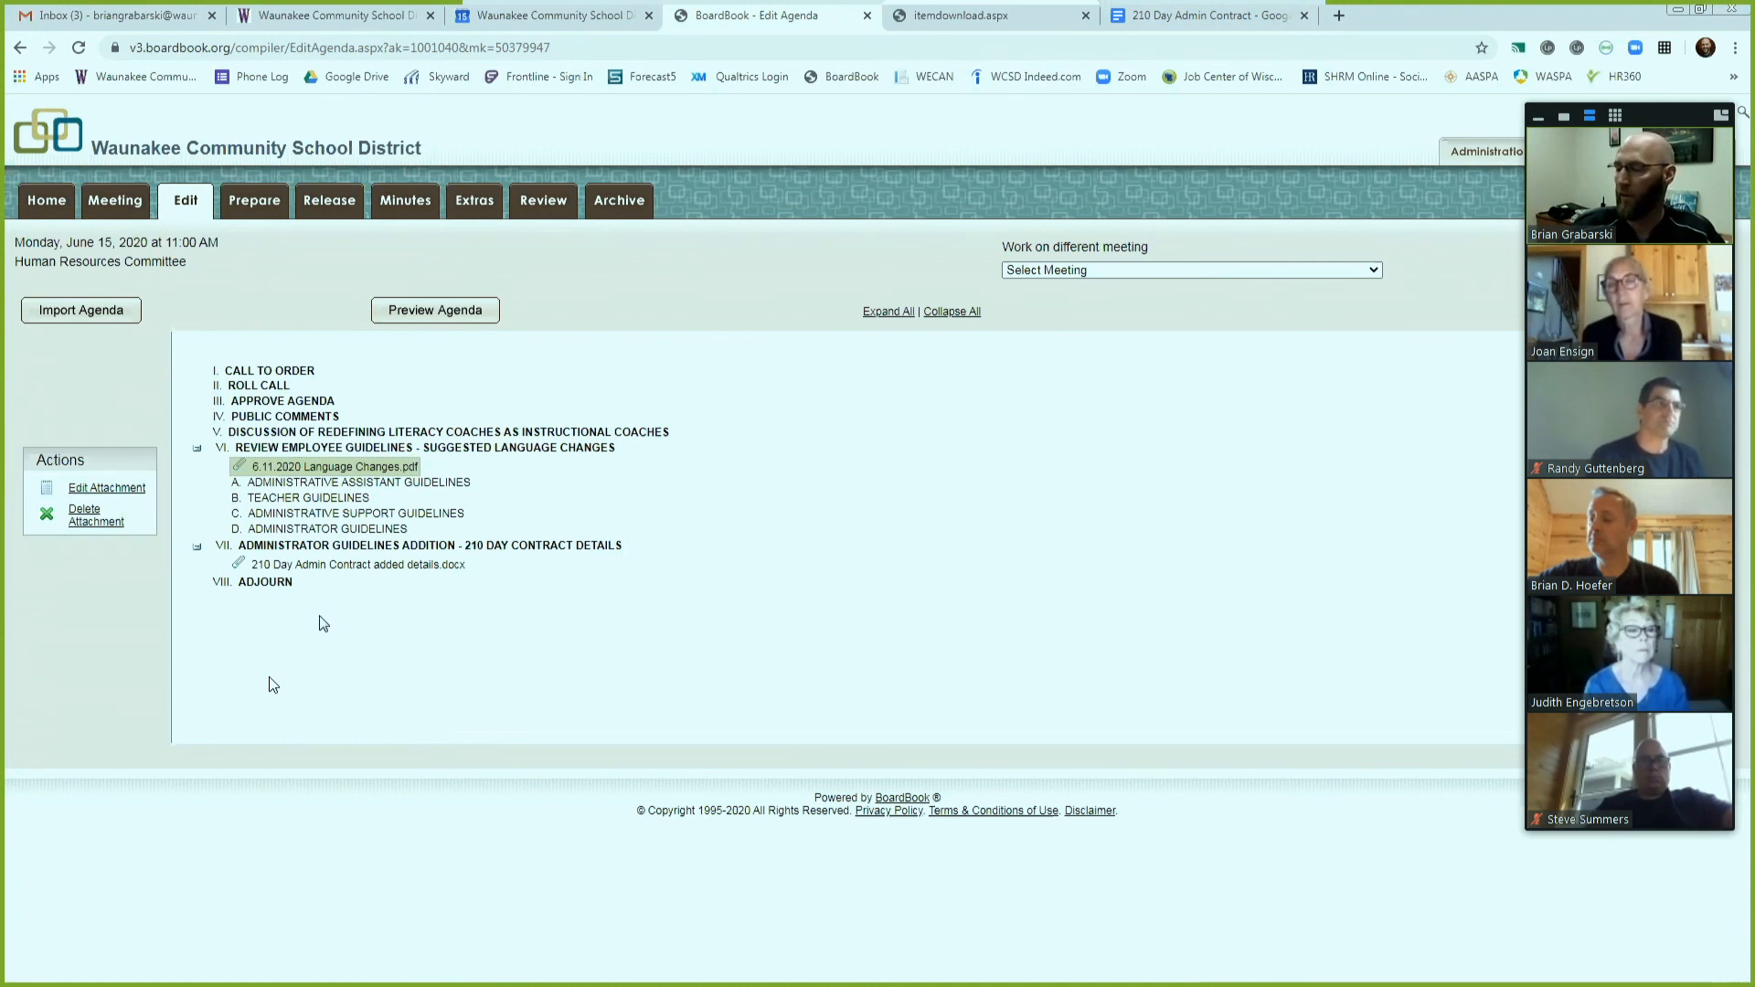